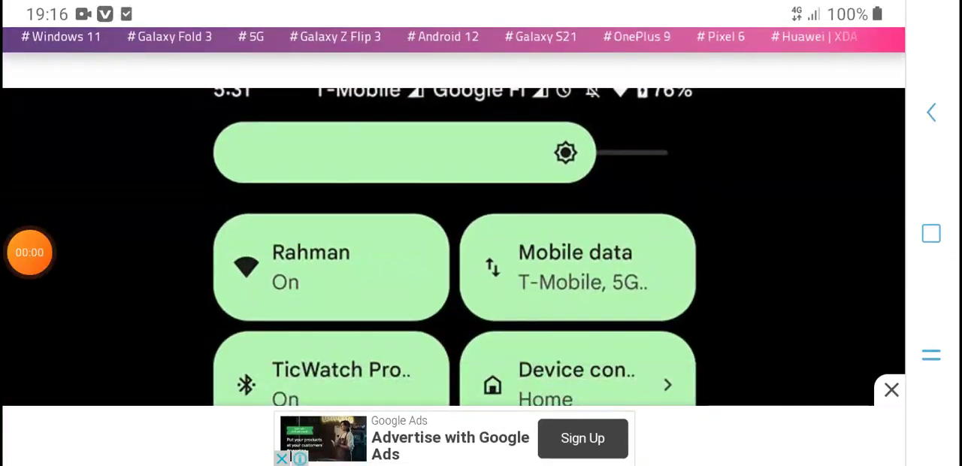
Scroll past the header image and intro to the 'settings put global settings_provider_model false' command.
scroll(down, 3)
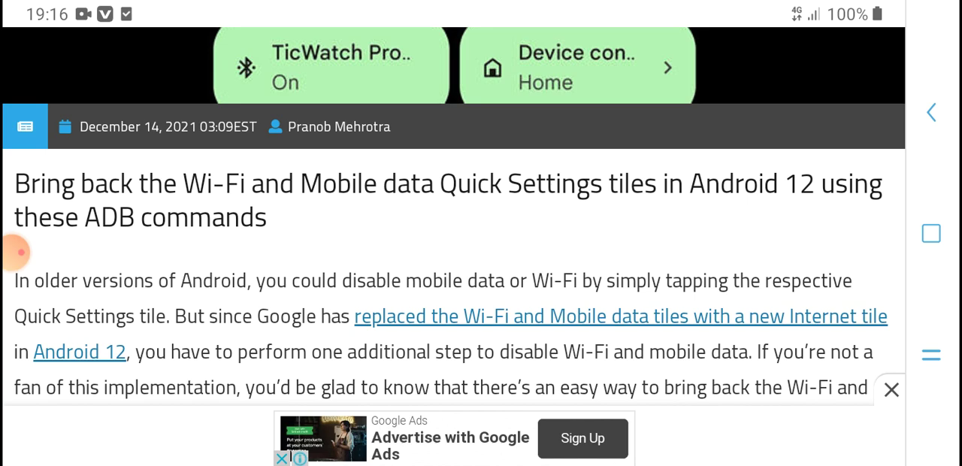
scroll(up, 3)
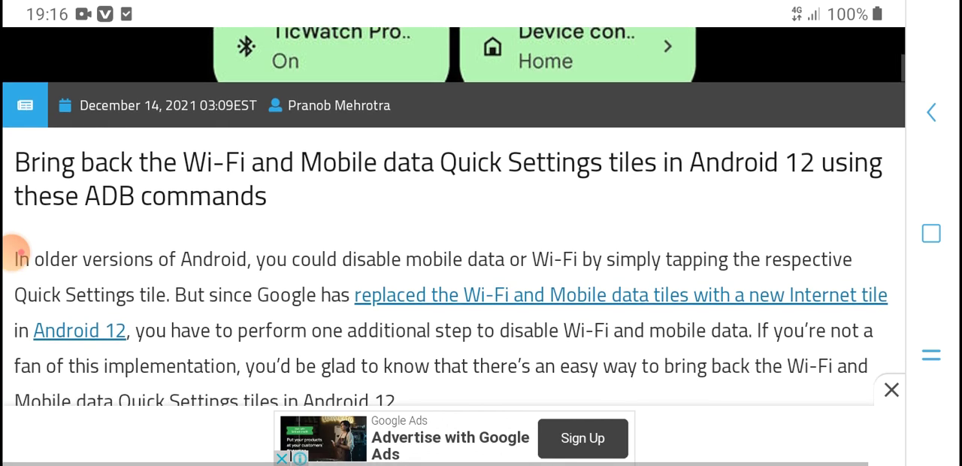
scroll(up, 3)
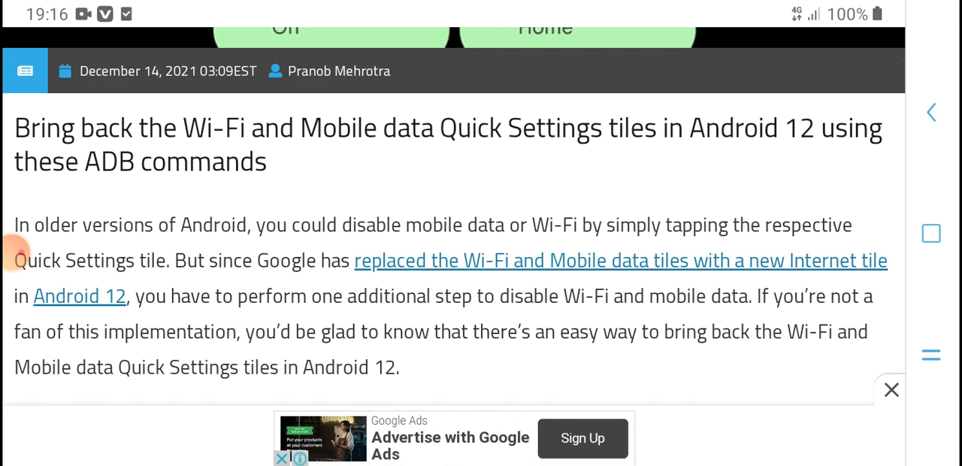
scroll(up, 3)
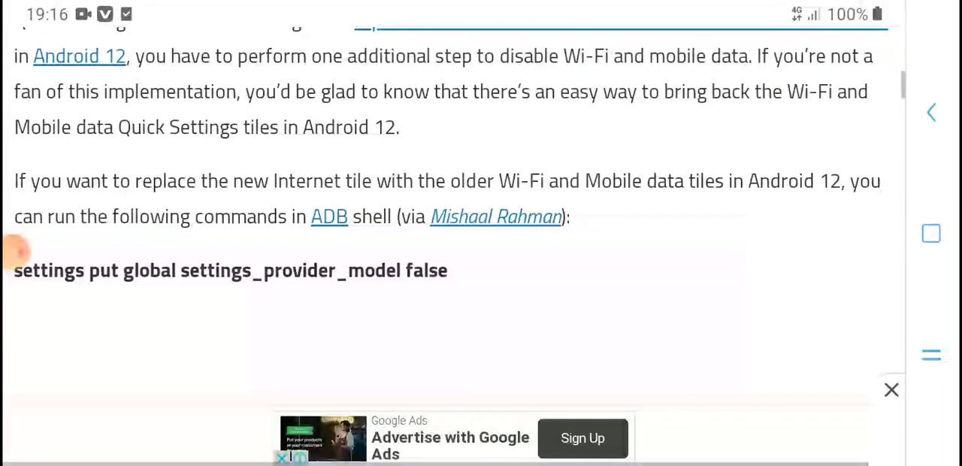
Scroll past the first command to 'sysui_qs_tiles wifi,cell' and the ADB installation note.
scroll(up, 3)
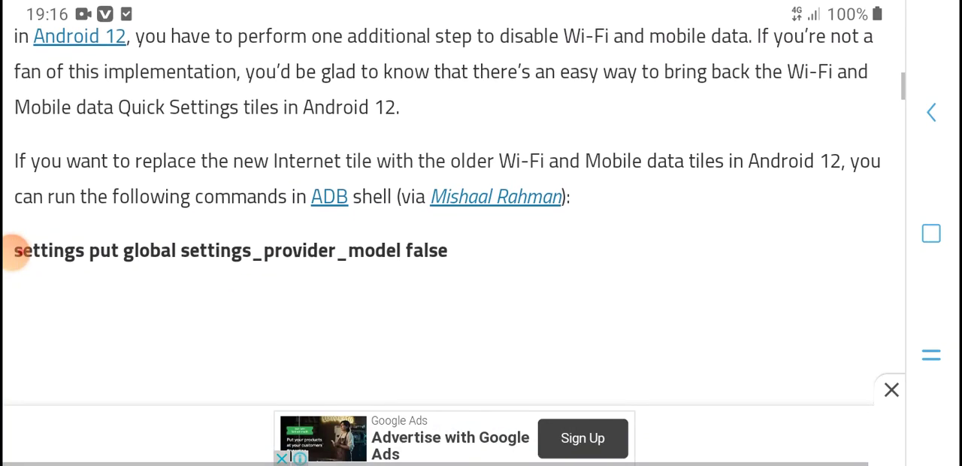
scroll(up, 3)
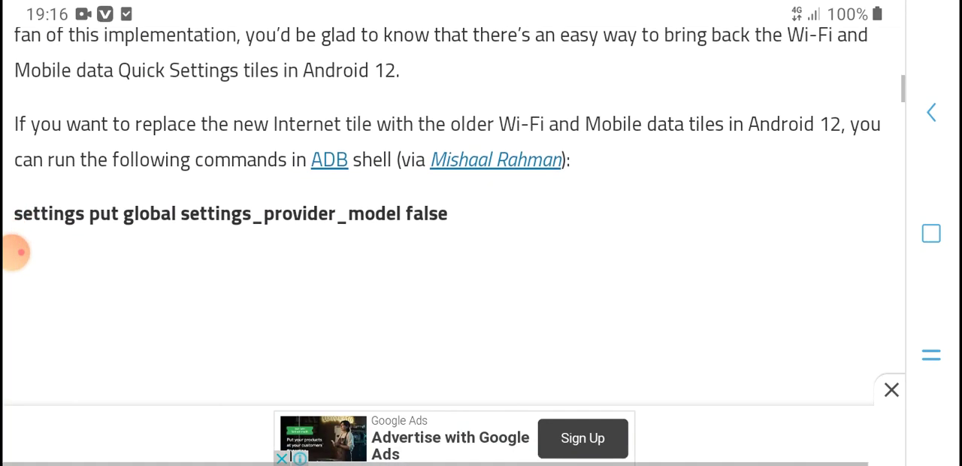
scroll(up, 3)
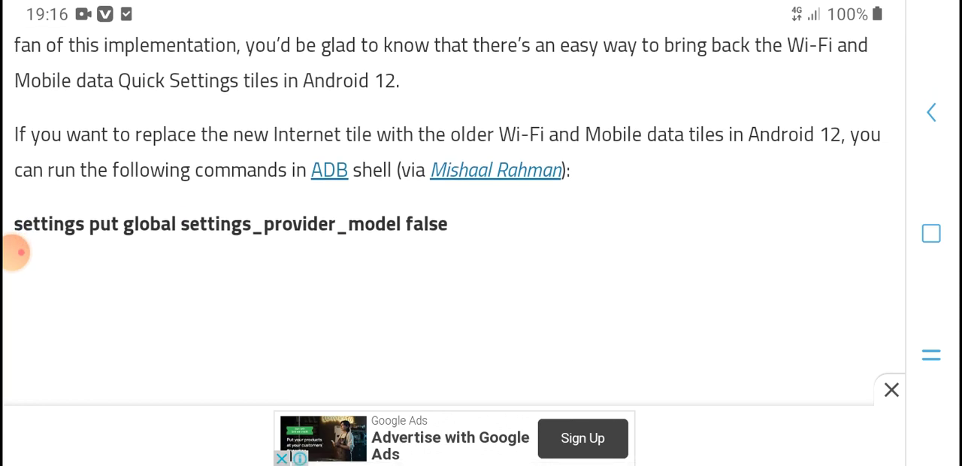
scroll(up, 3)
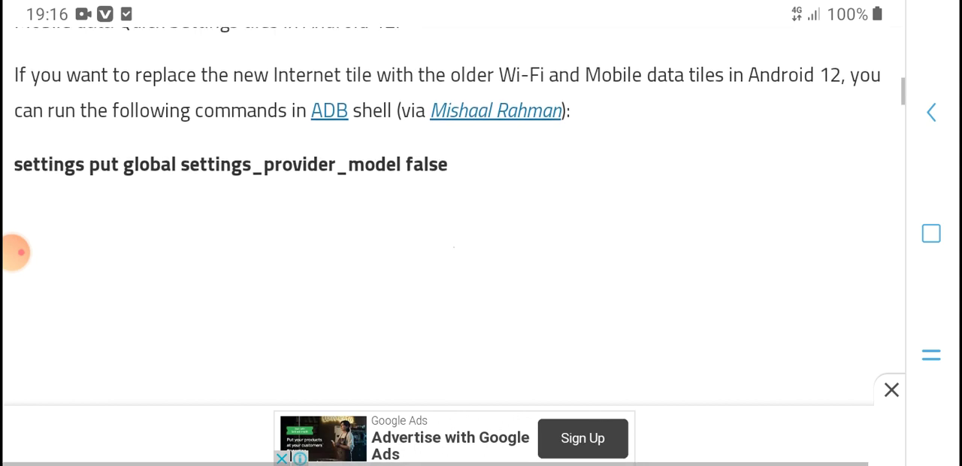
scroll(up, 3)
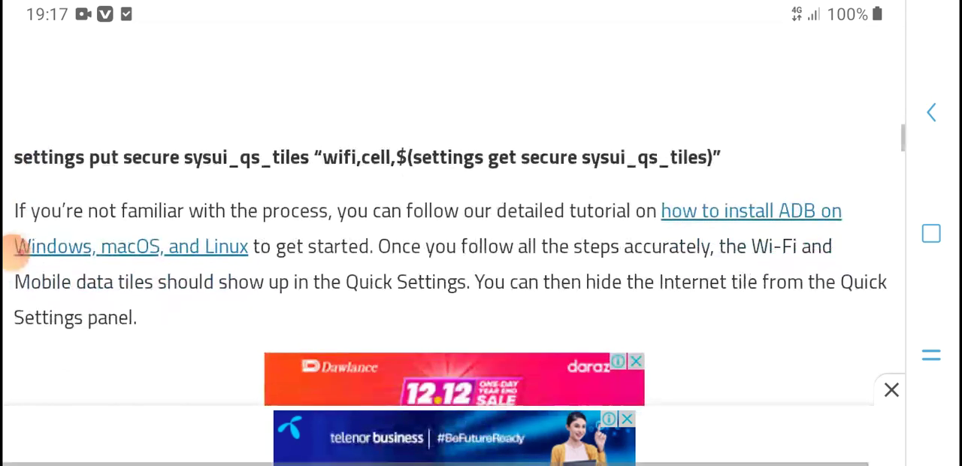
Scroll past the paragraph about hiding the Internet tile until the in-article ad fills the screen.
scroll(up, 3)
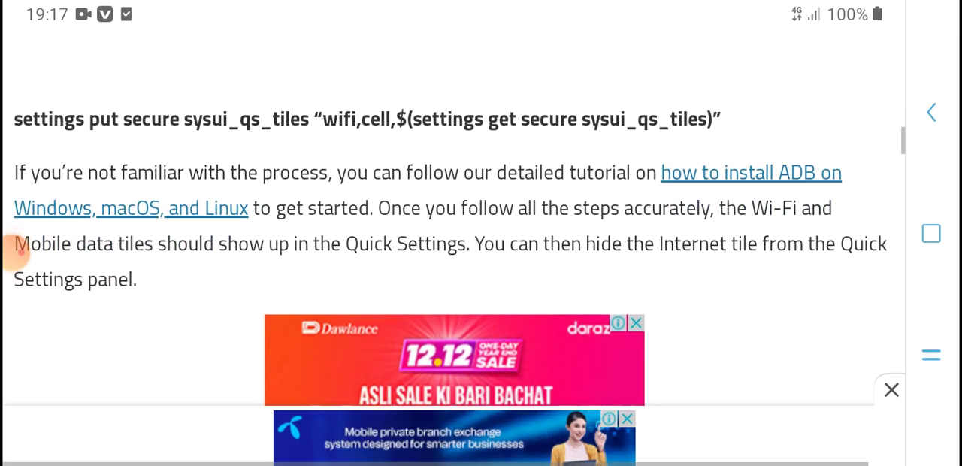
scroll(up, 3)
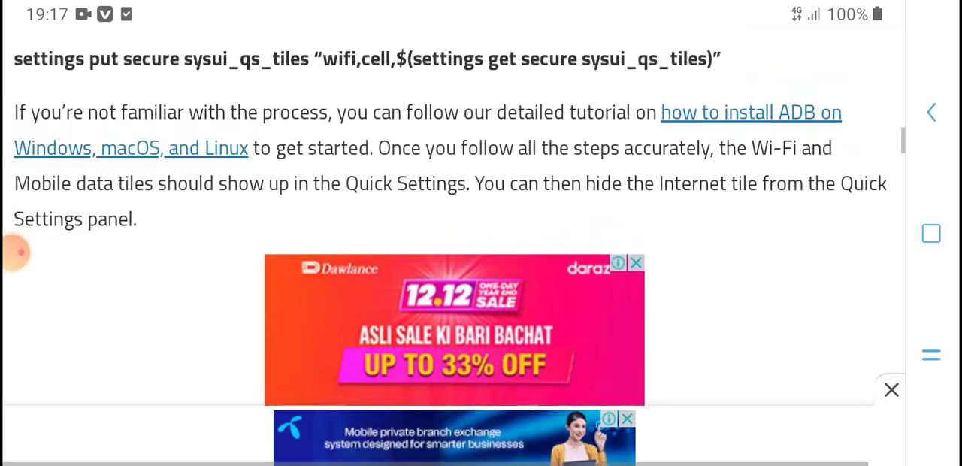
scroll(up, 3)
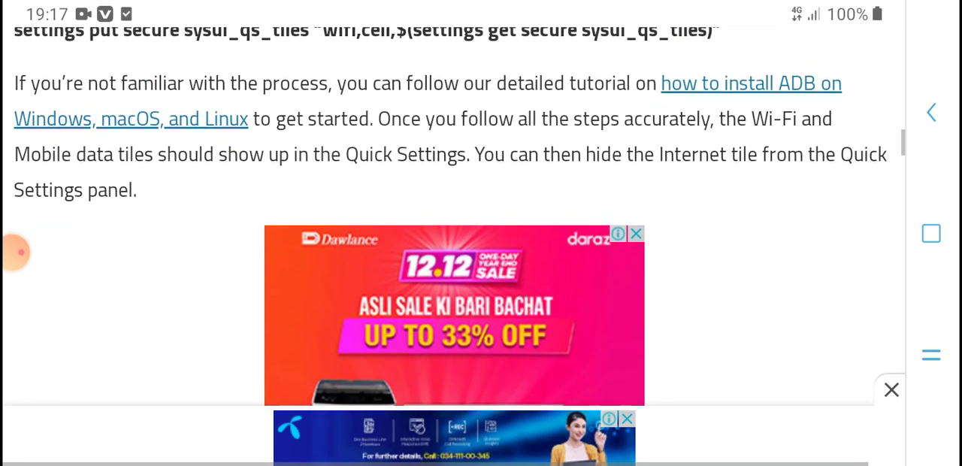
scroll(up, 3)
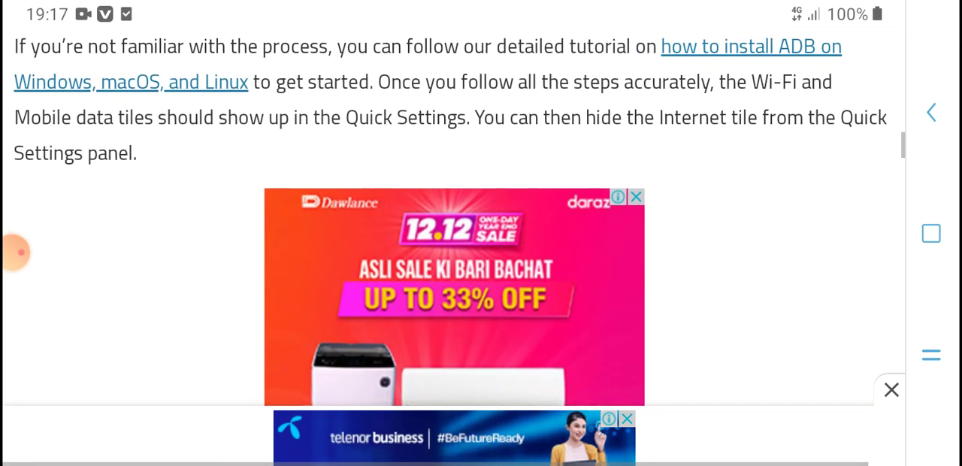
scroll(up, 3)
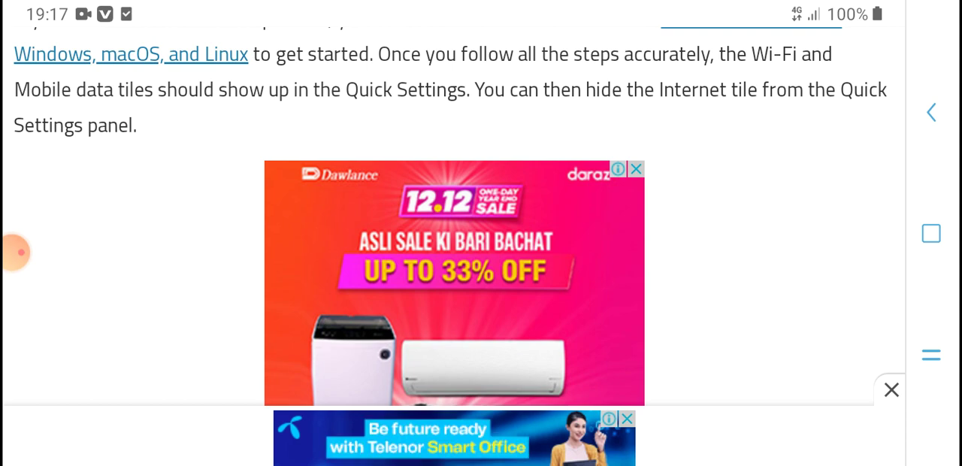
scroll(up, 3)
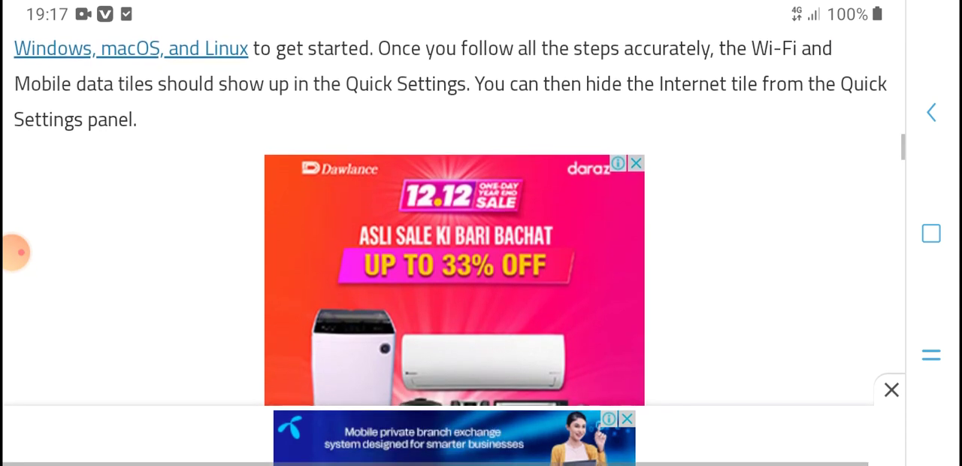
scroll(up, 3)
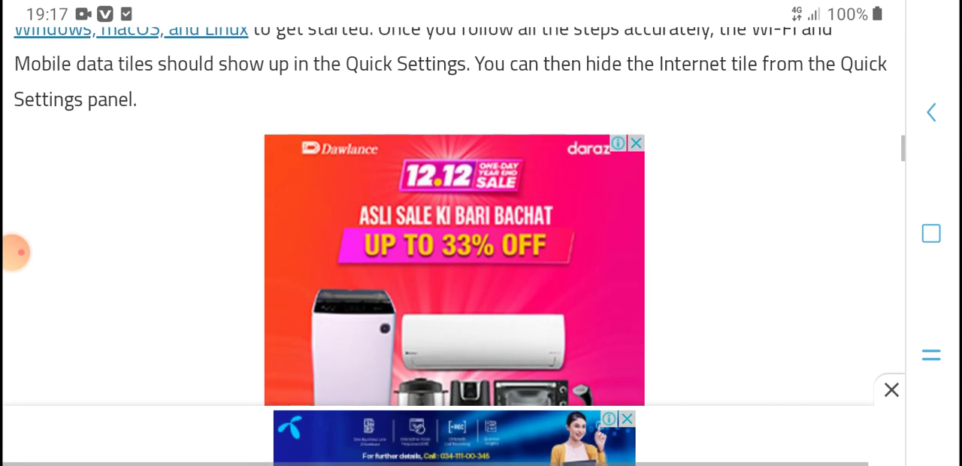
scroll(up, 3)
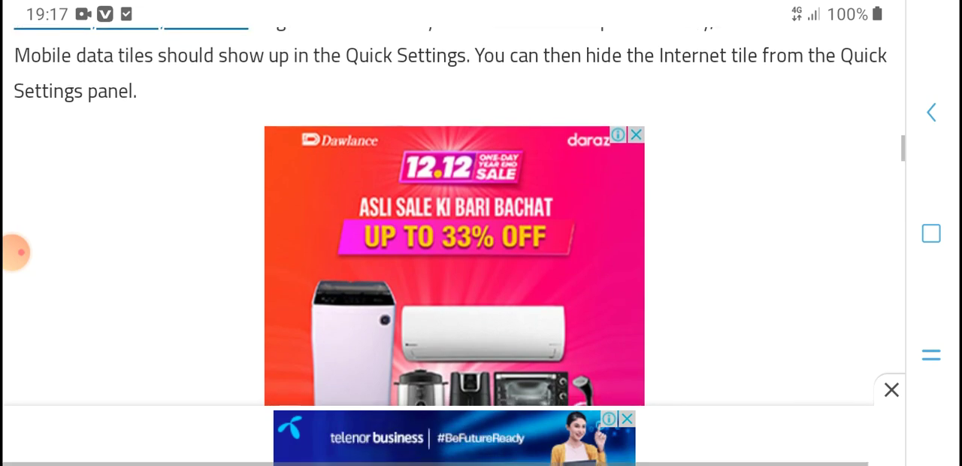
scroll(up, 3)
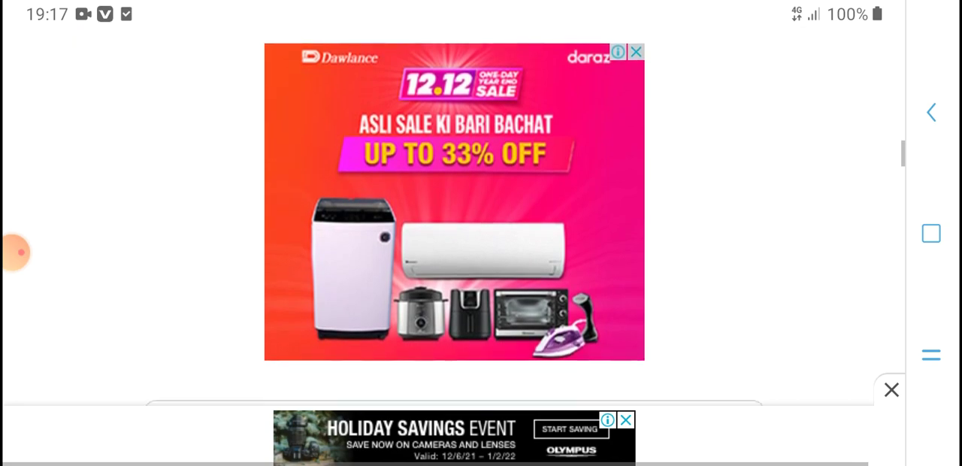
Tap the page and scroll through Mishaal Rahman's tweet to the 'It's worth noting' paragraph.
click(636, 51)
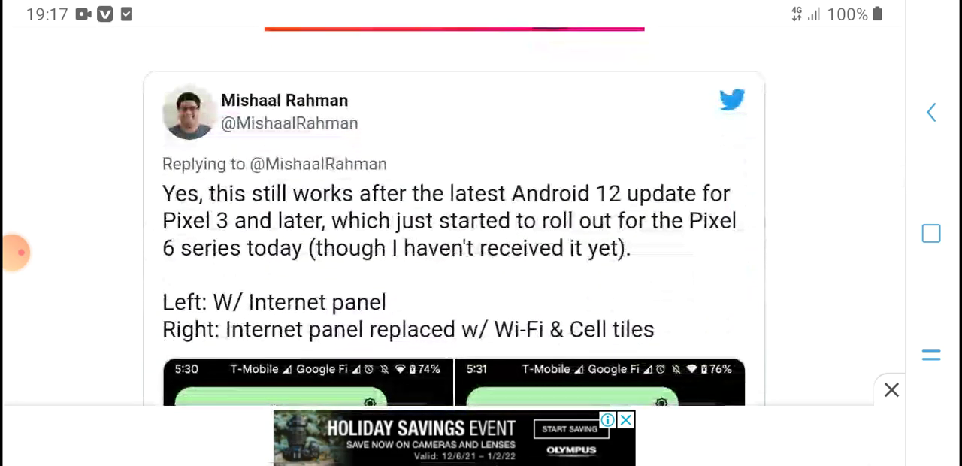
scroll(up, 3)
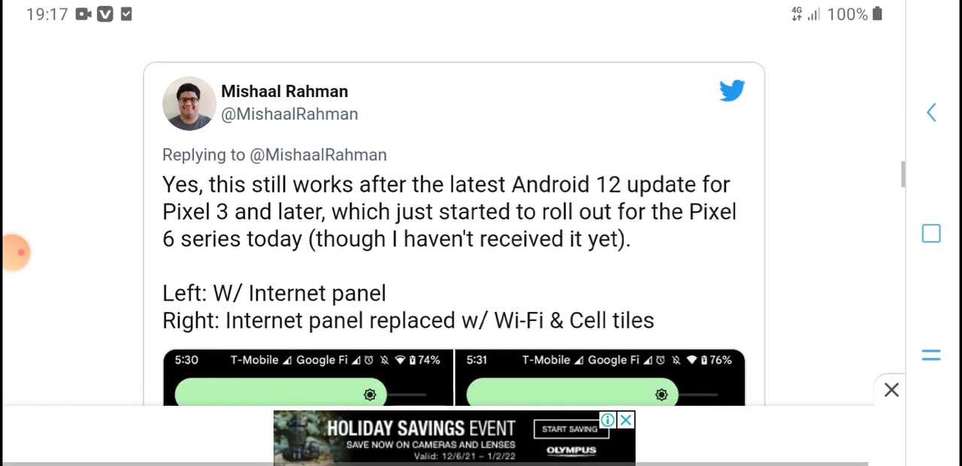
scroll(up, 3)
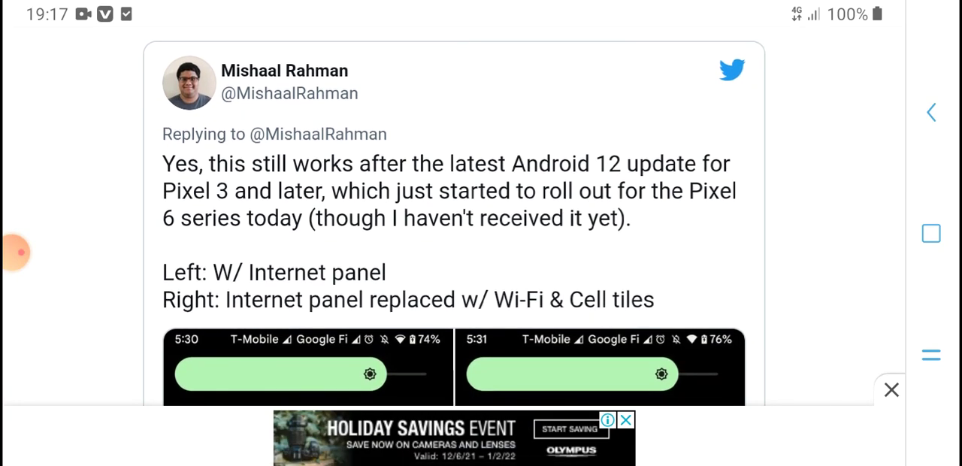
scroll(up, 3)
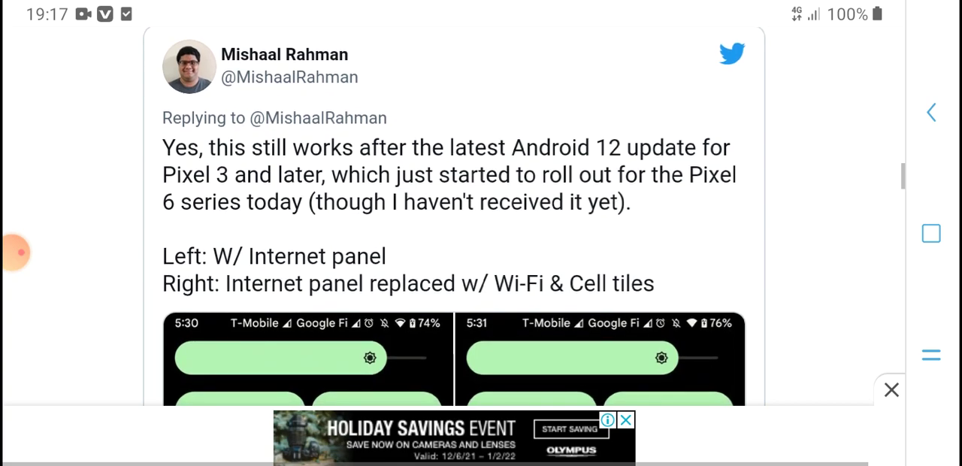
scroll(up, 3)
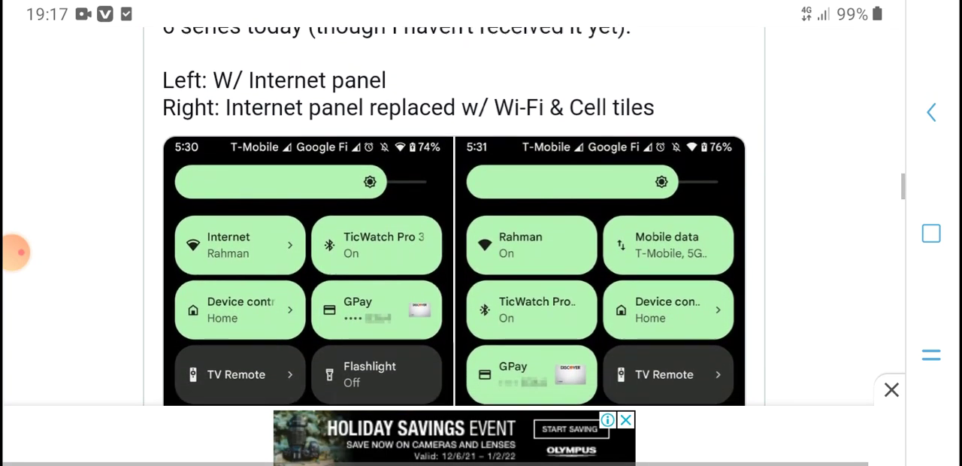
scroll(down, 3)
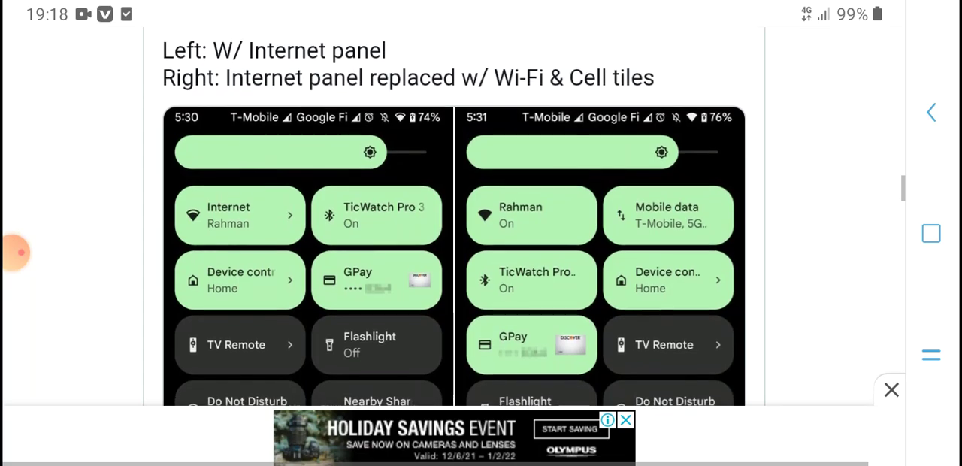
scroll(up, 3)
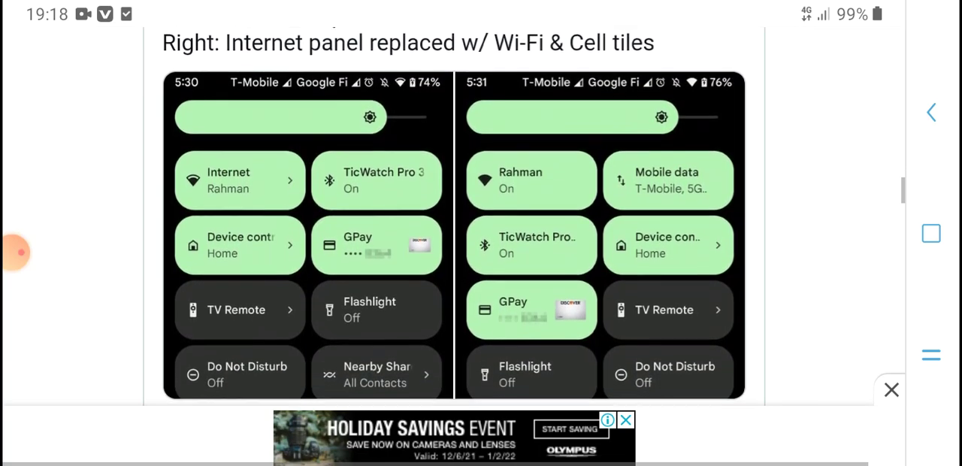
scroll(down, 3)
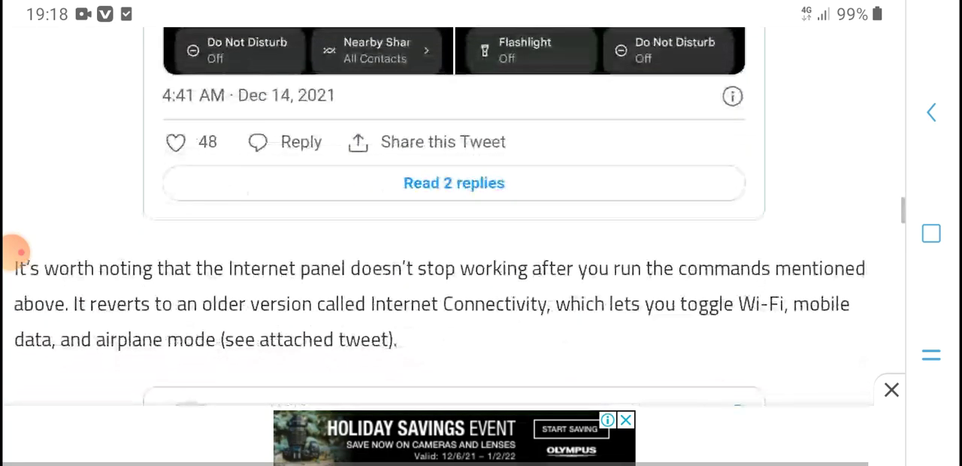
Scroll back and forth through the tweet's Internet and Internet Connectivity panel screenshots.
scroll(up, 3)
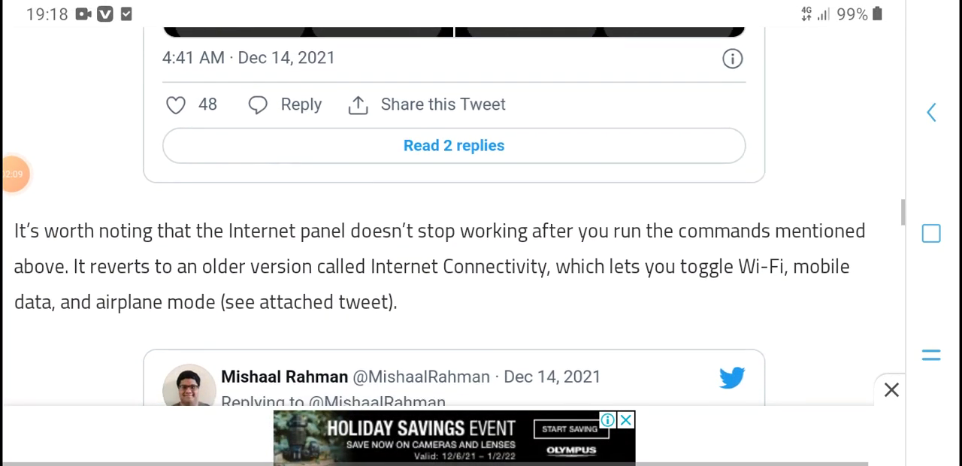
scroll(down, 3)
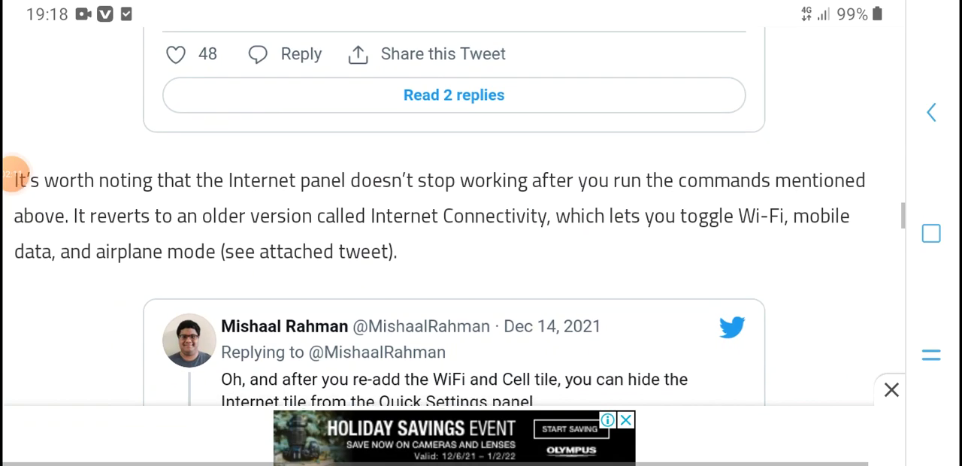
scroll(up, 3)
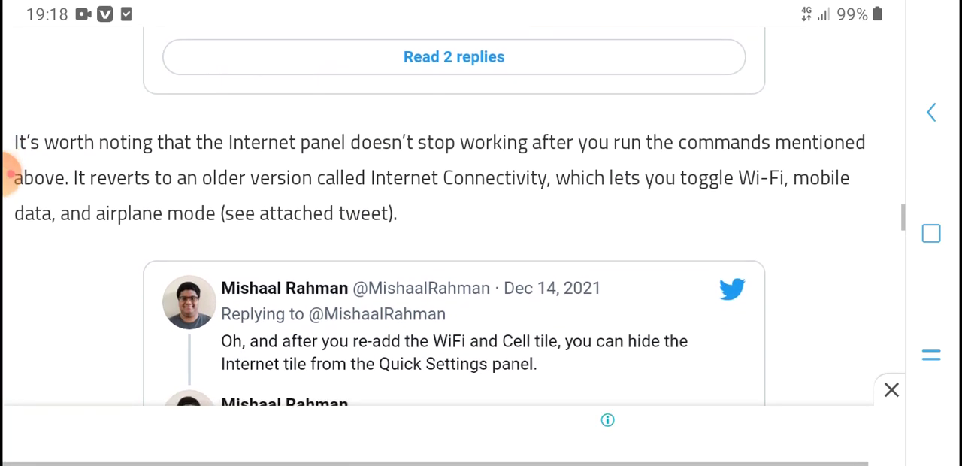
scroll(up, 3)
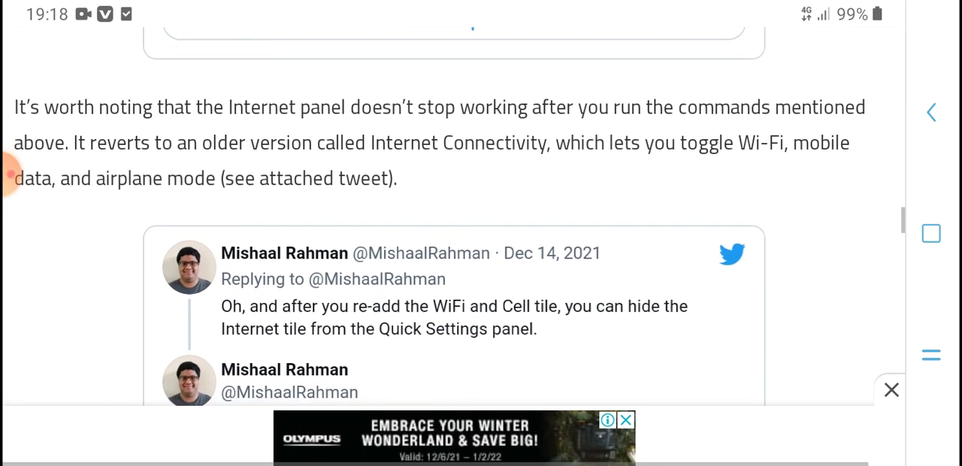
scroll(down, 3)
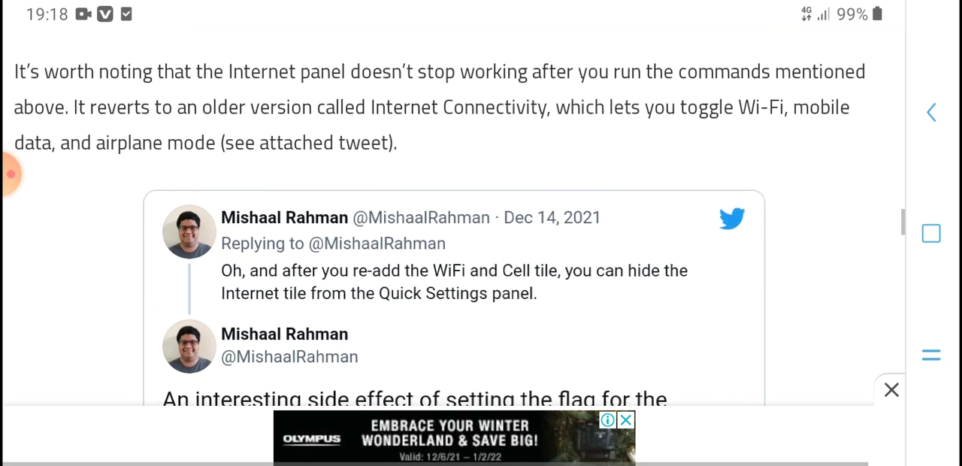
scroll(up, 3)
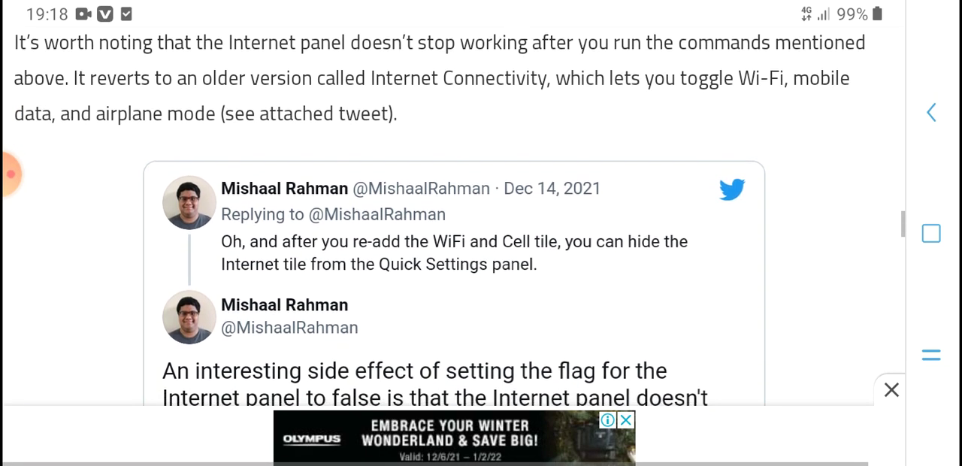
scroll(down, 3)
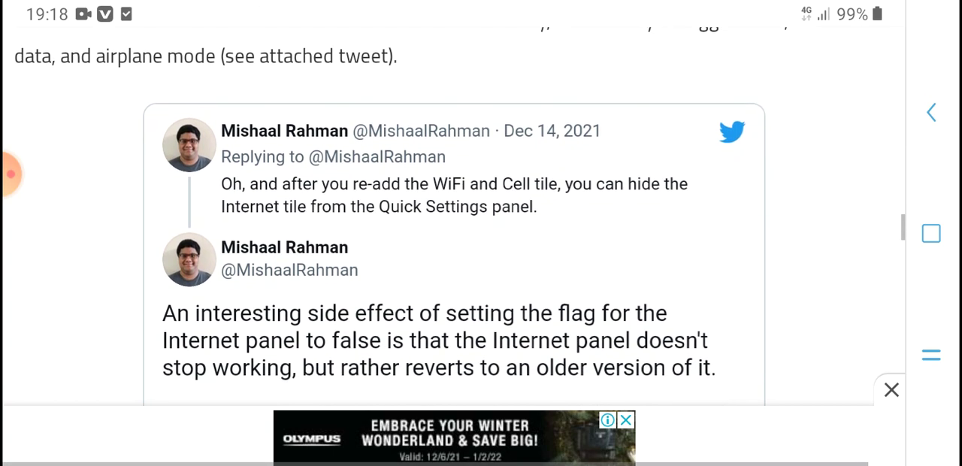
scroll(up, 3)
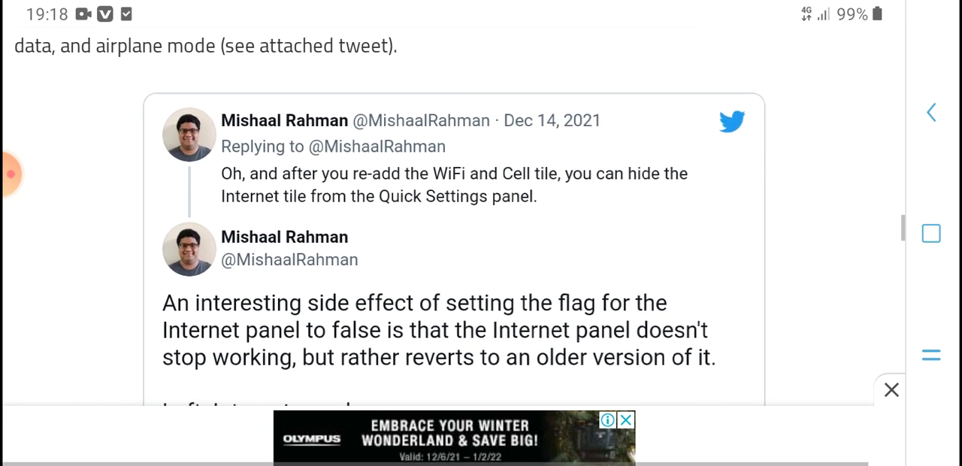
scroll(up, 3)
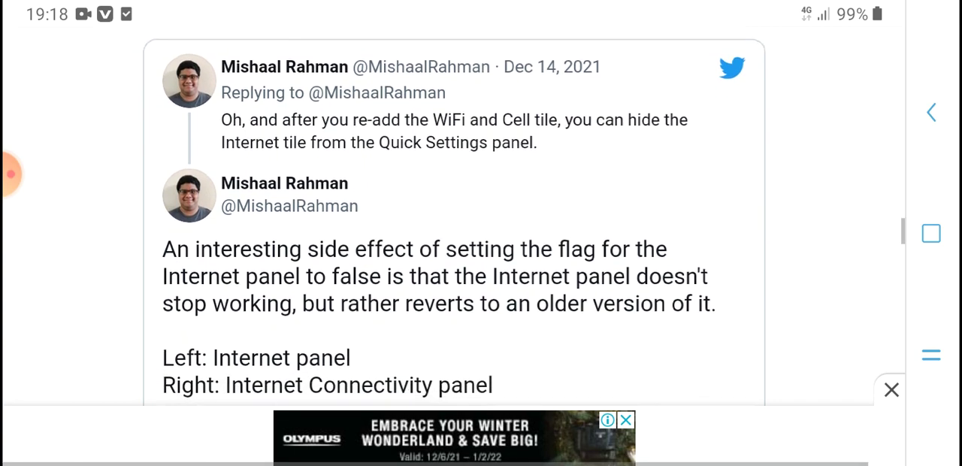
scroll(up, 3)
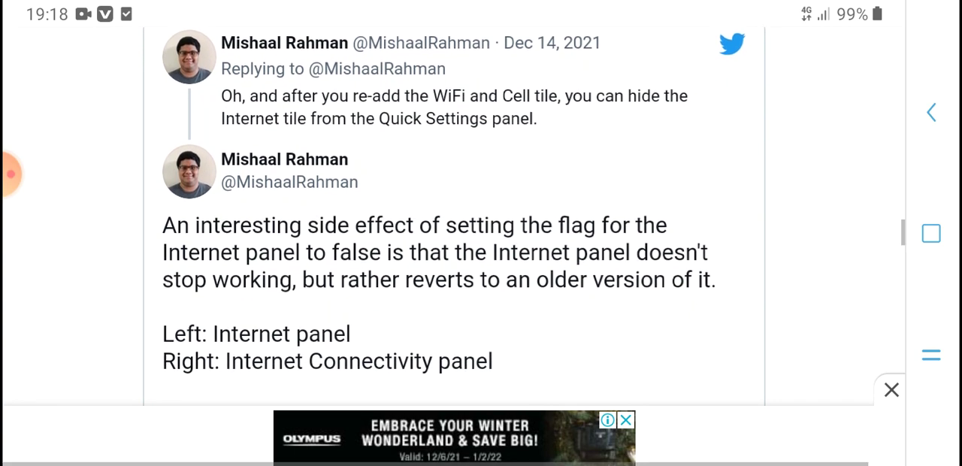
Scroll down past the tweet to the paragraph with commands for reverting to the Internet tile.
scroll(down, 3)
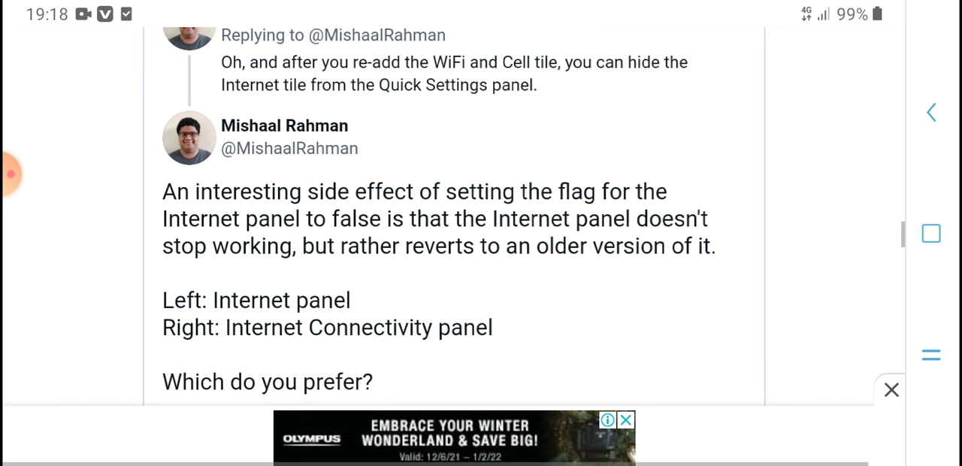
scroll(up, 3)
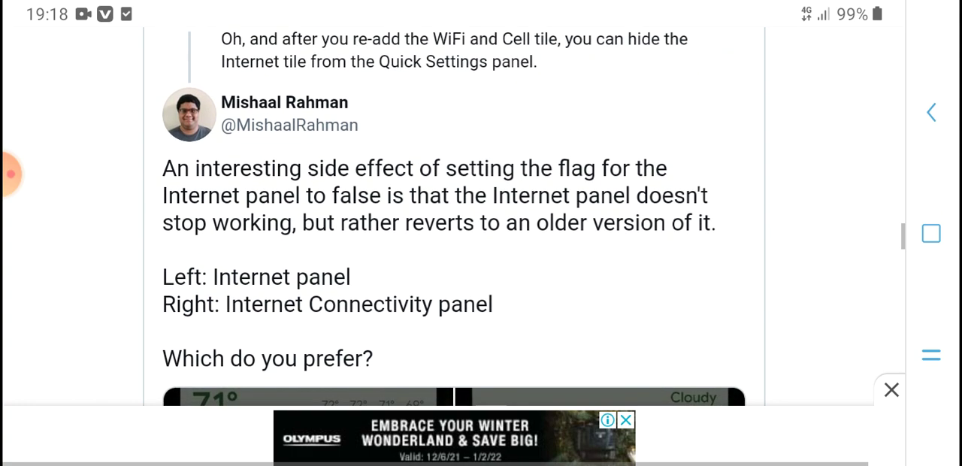
scroll(down, 3)
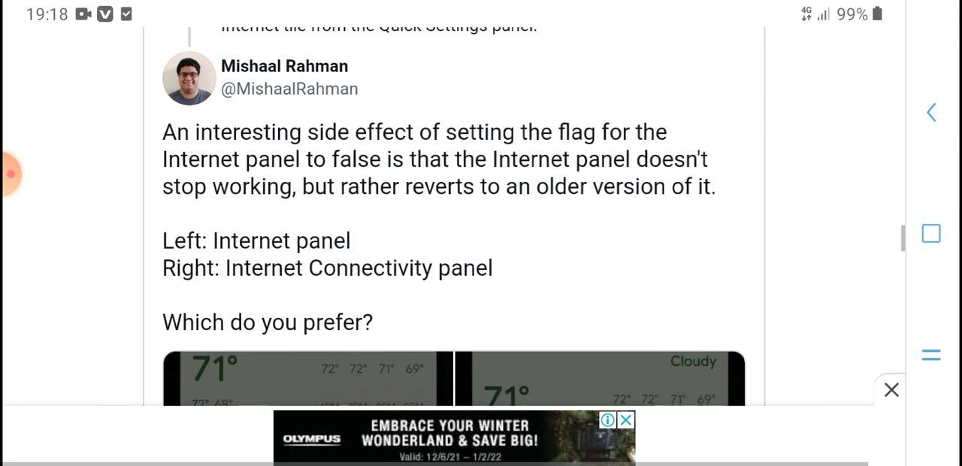
scroll(down, 3)
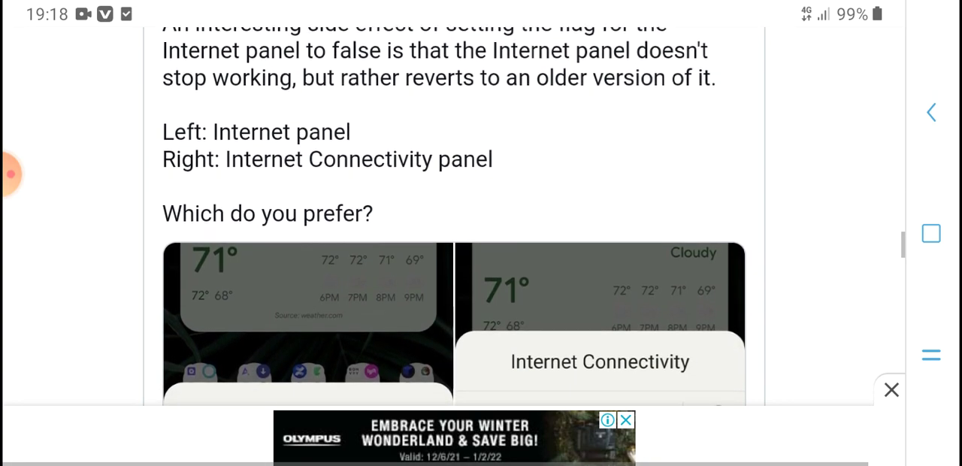
scroll(down, 3)
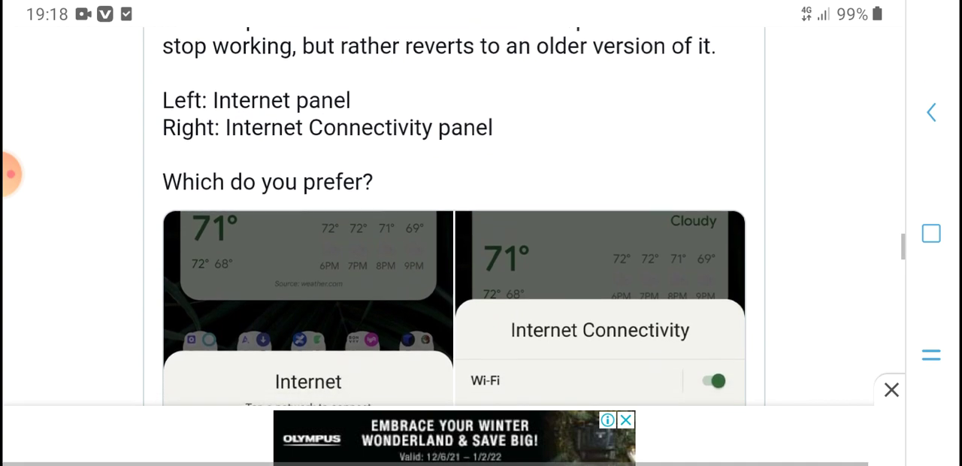
scroll(down, 3)
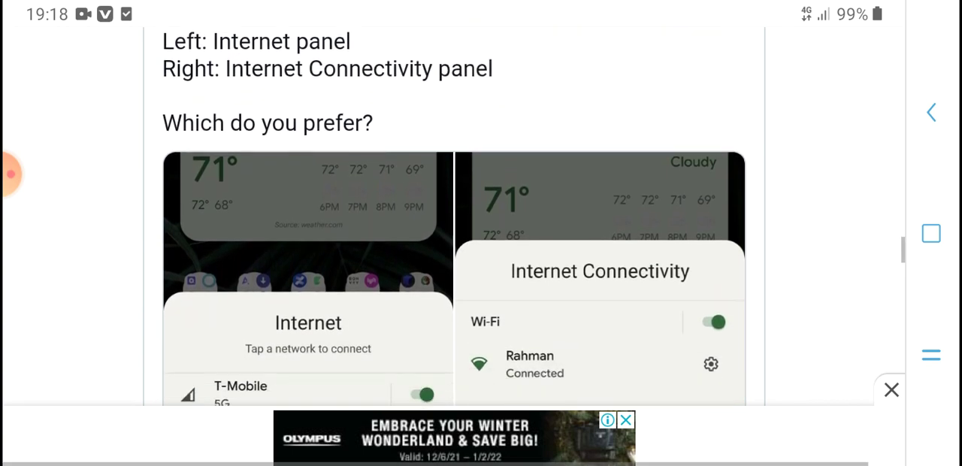
scroll(down, 3)
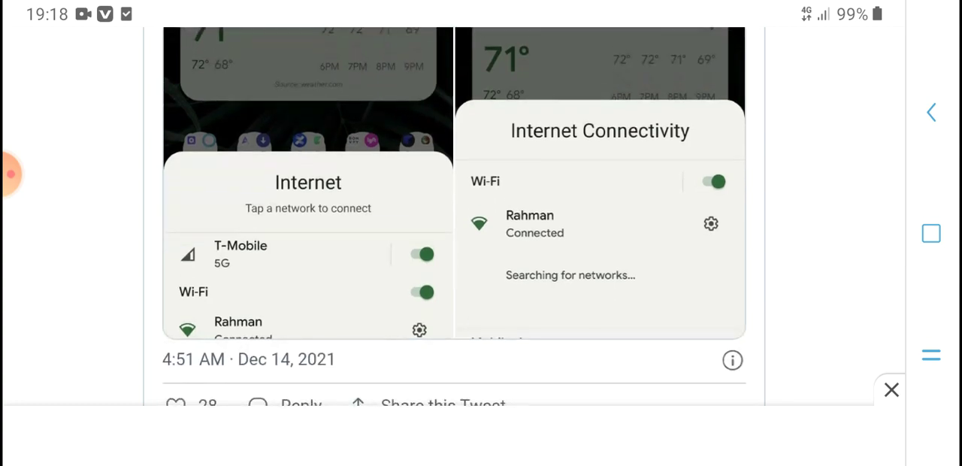
scroll(down, 3)
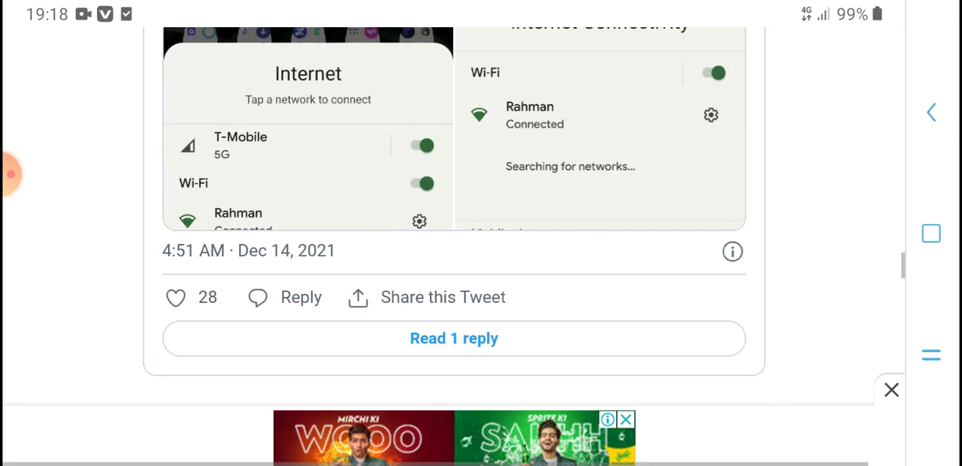
scroll(down, 3)
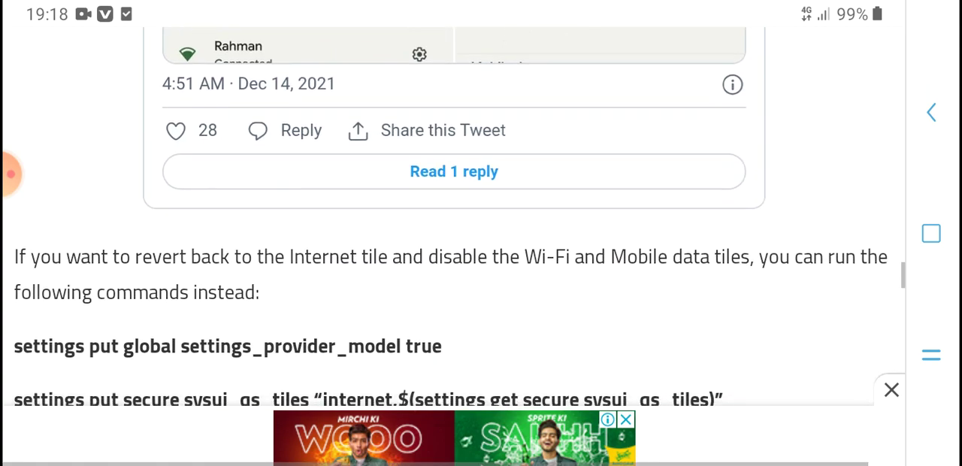
Scroll past the revert commands, featured image credit and author bio to Read This Next.
scroll(up, 3)
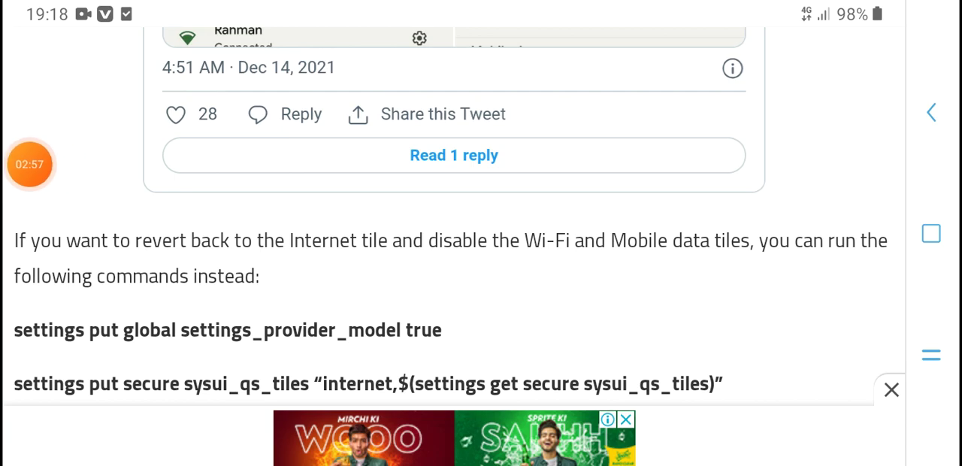
scroll(up, 3)
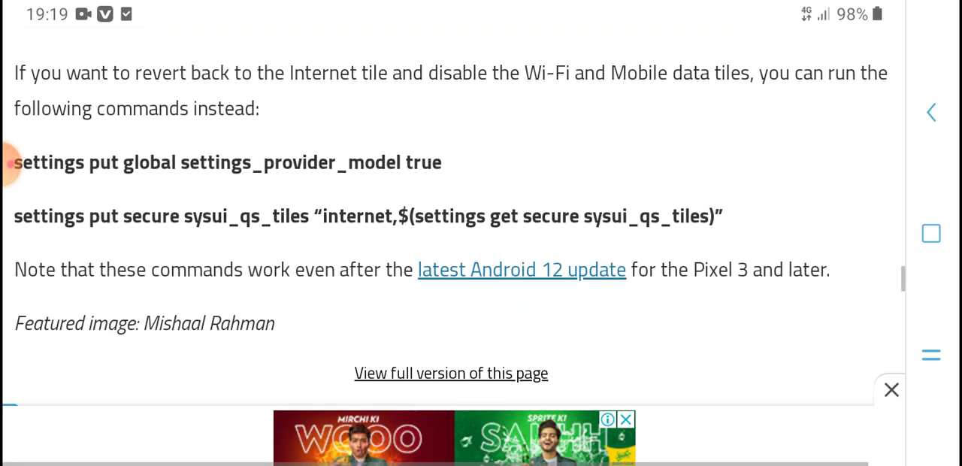
scroll(down, 3)
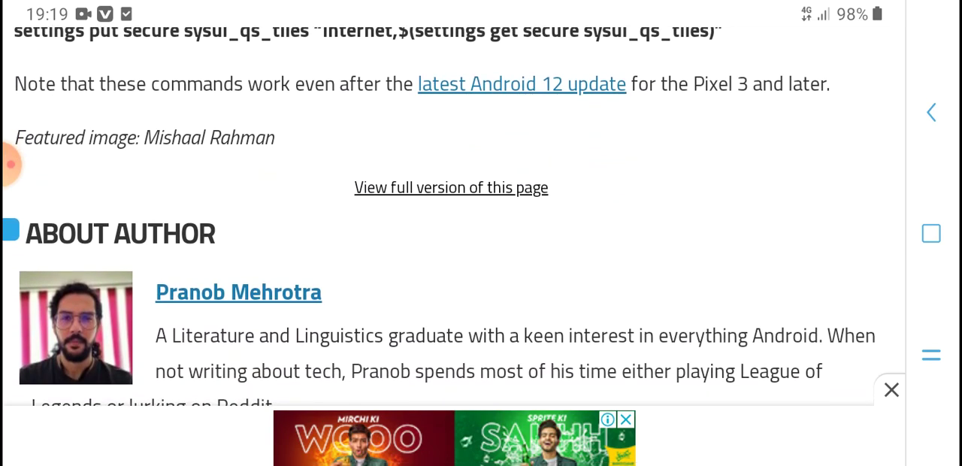
scroll(up, 3)
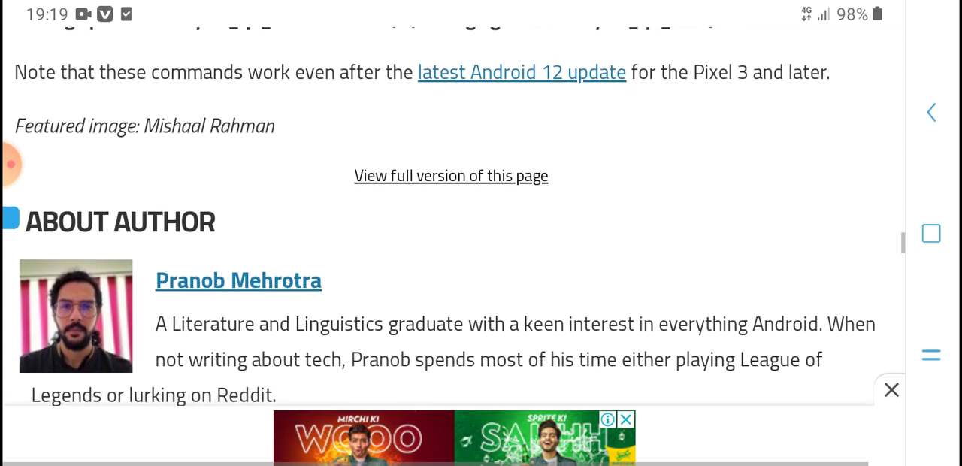
scroll(down, 3)
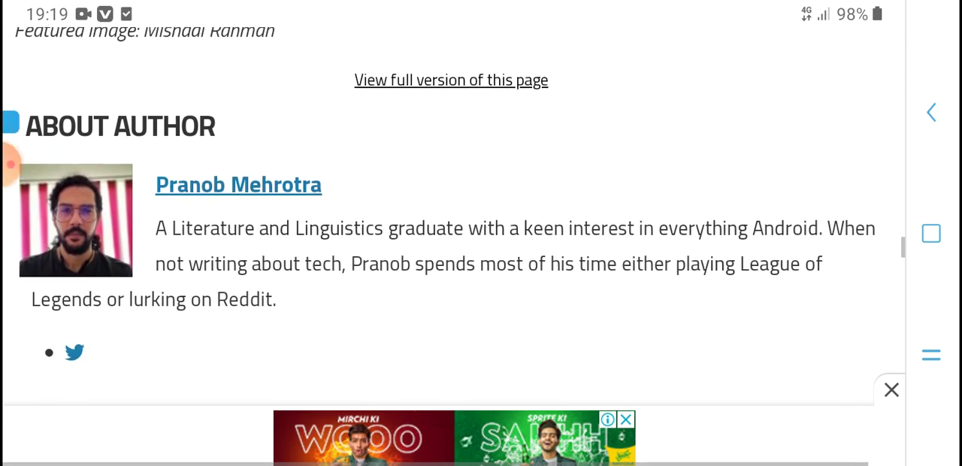
scroll(down, 3)
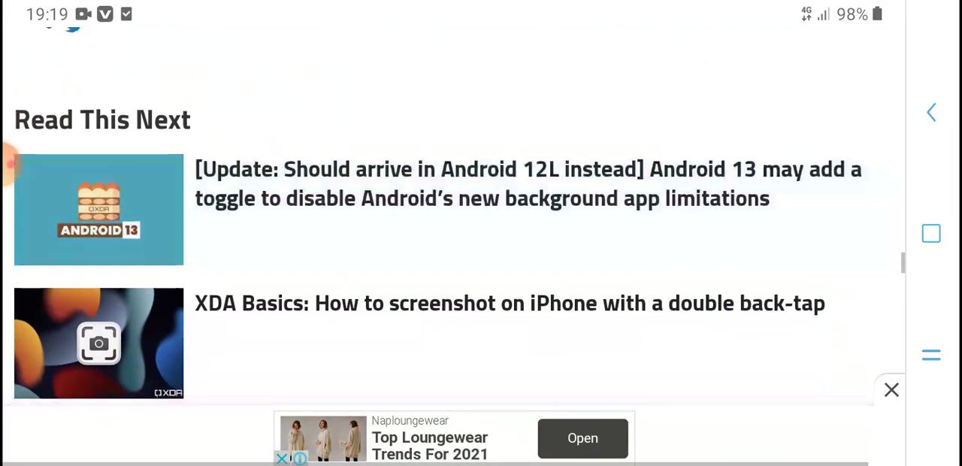
Scroll the Read This Next list and open 'iOS 15.2 allows you to erase a locked iPhone'.
scroll(down, 3)
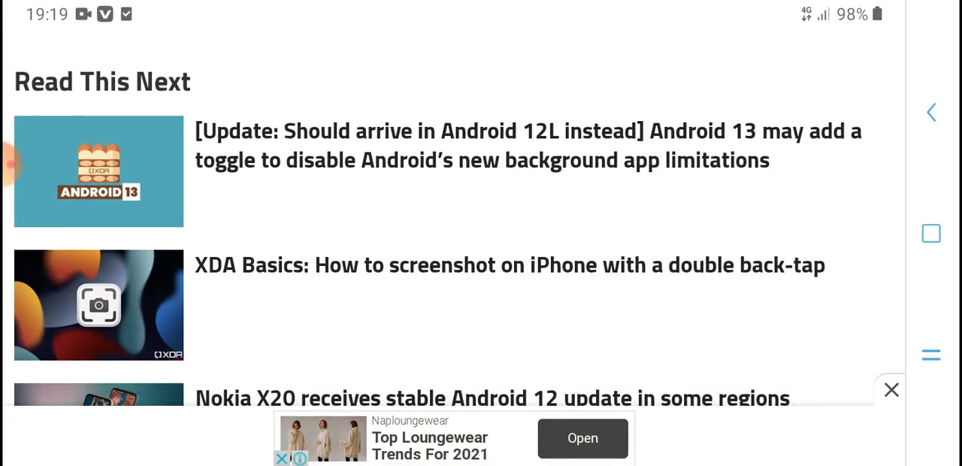
scroll(up, 3)
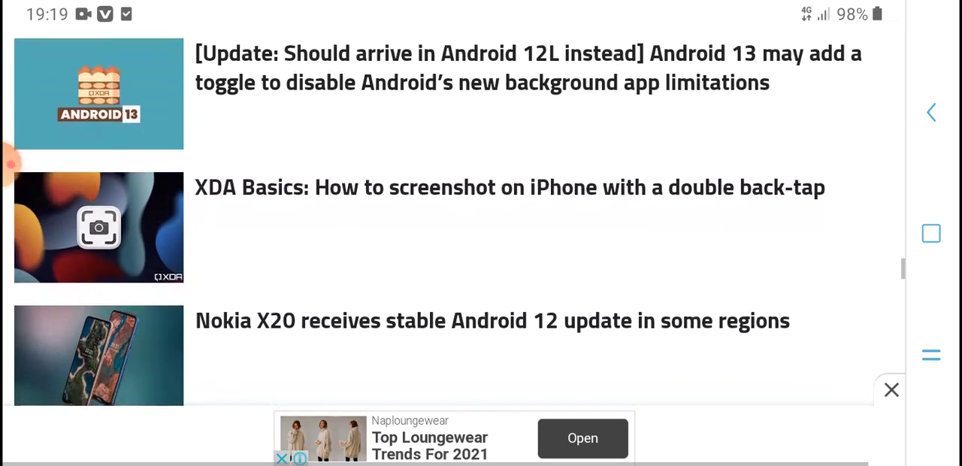
scroll(down, 3)
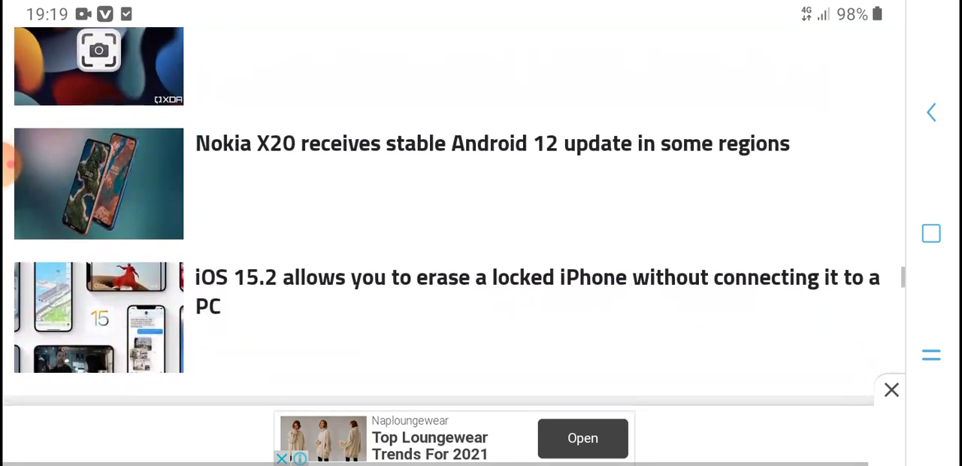
scroll(down, 3)
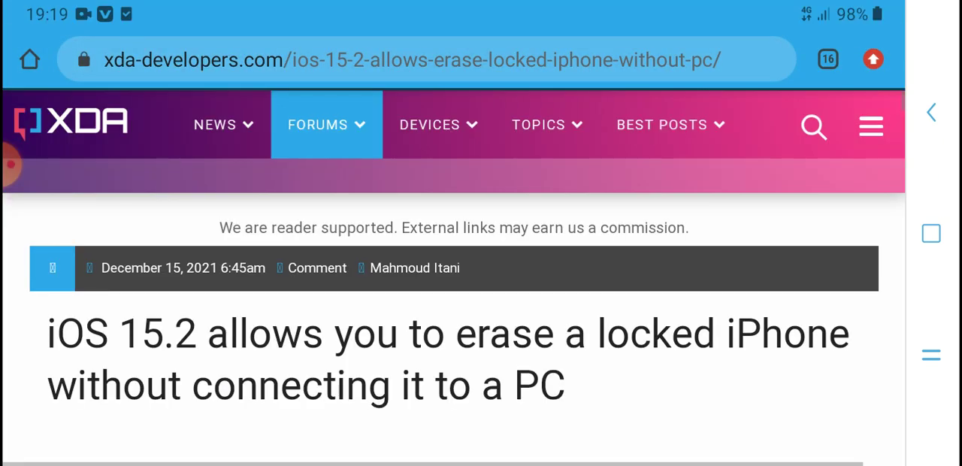
Scroll through the intro and Security Lockout screenshots to 9to5Mac's Erase iPhone report.
scroll(down, 3)
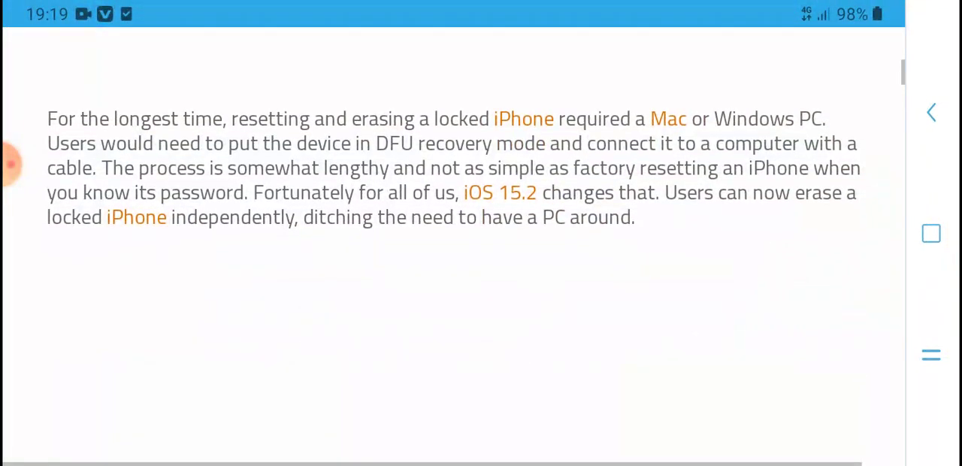
scroll(down, 3)
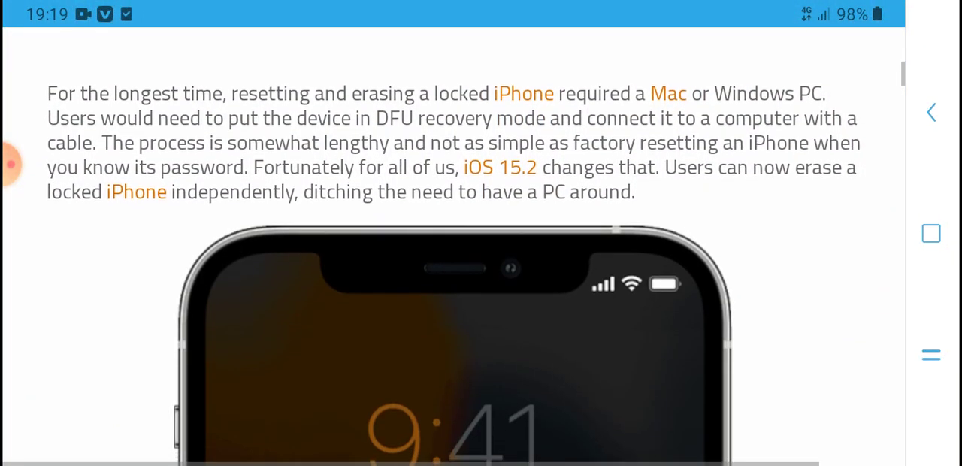
scroll(up, 3)
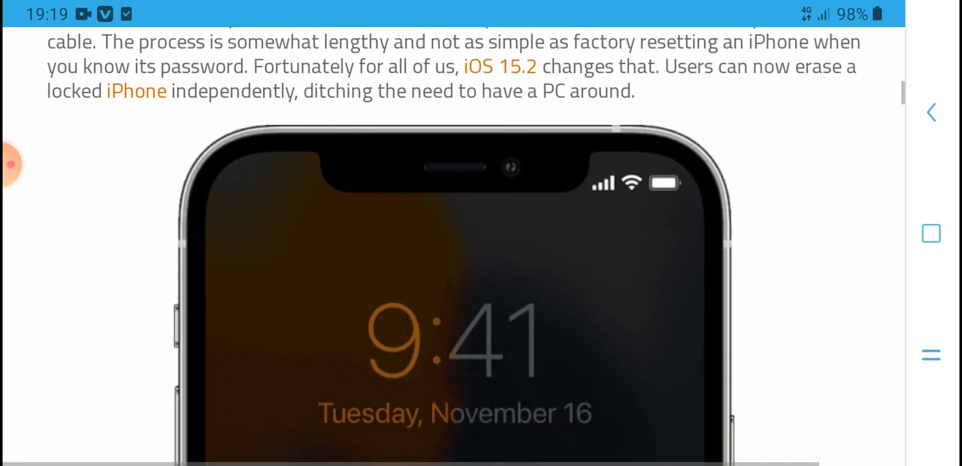
scroll(up, 3)
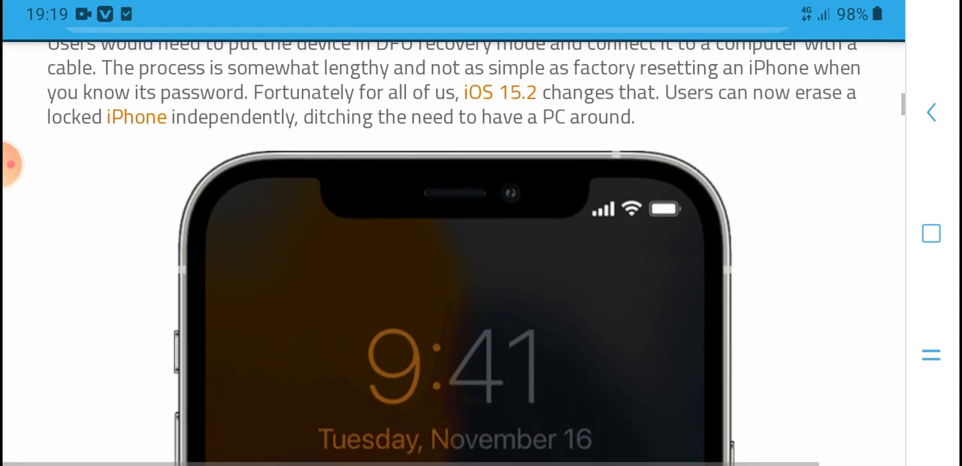
scroll(down, 3)
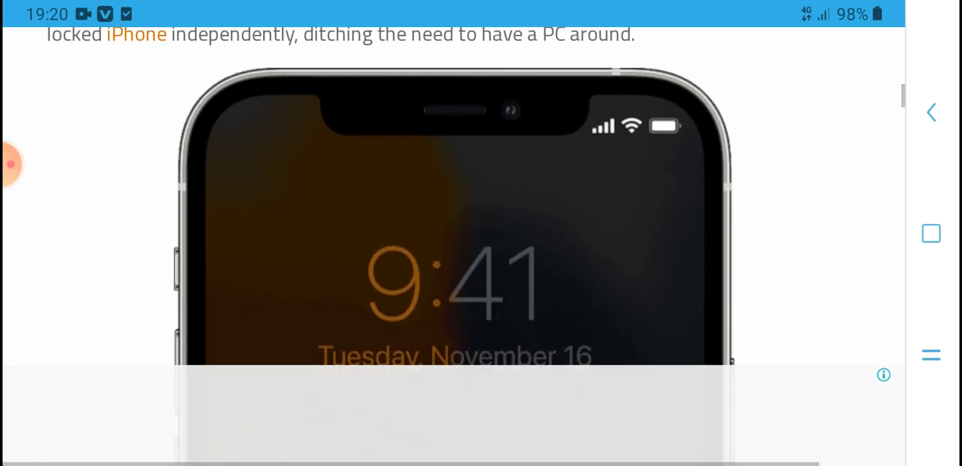
scroll(down, 3)
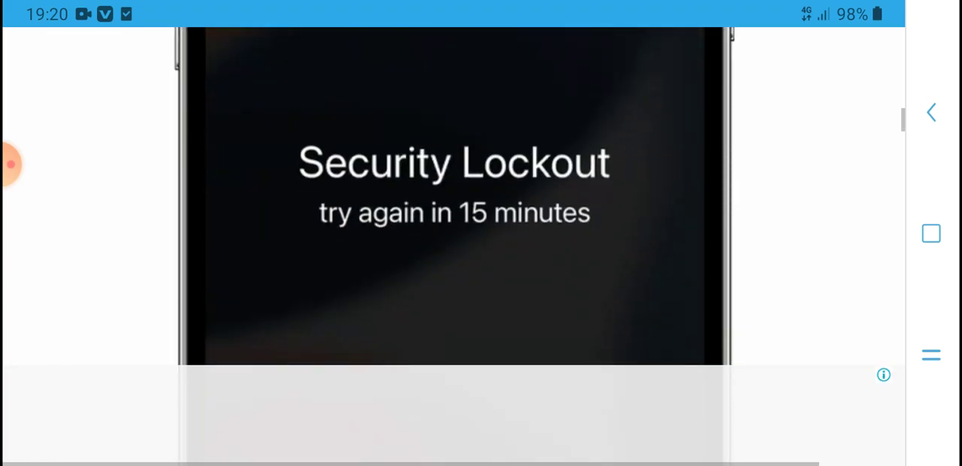
scroll(down, 3)
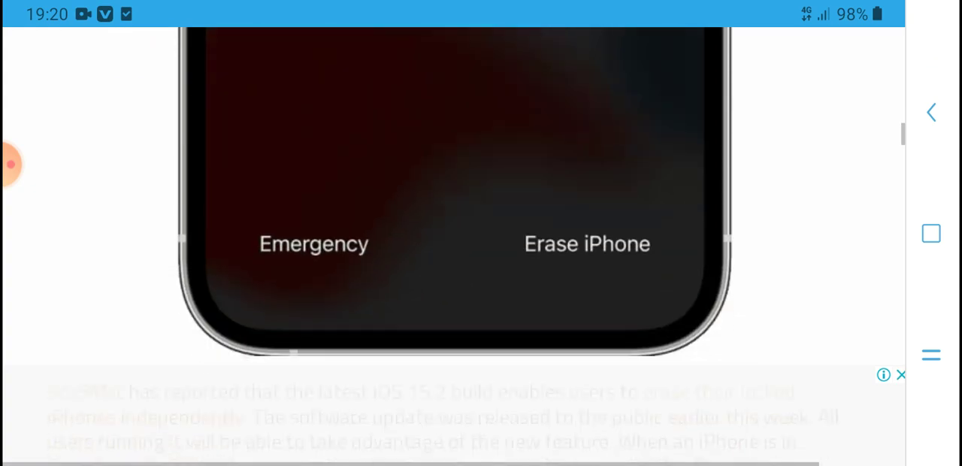
scroll(down, 3)
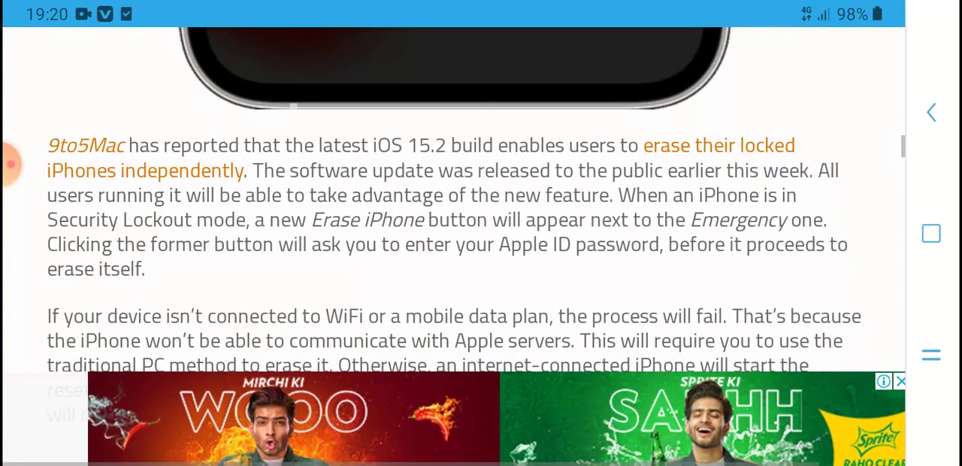
Scroll past the Dawlance ad to the closing question, Share this post buttons and Tags.
scroll(up, 3)
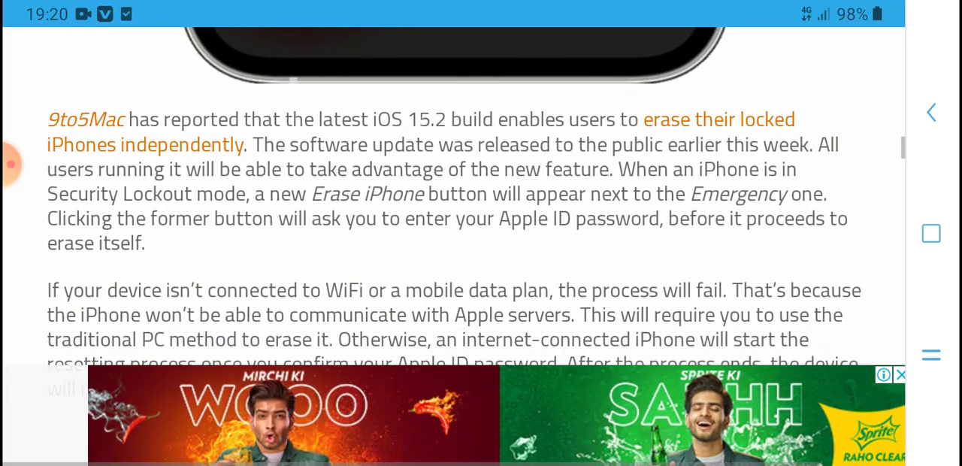
scroll(up, 3)
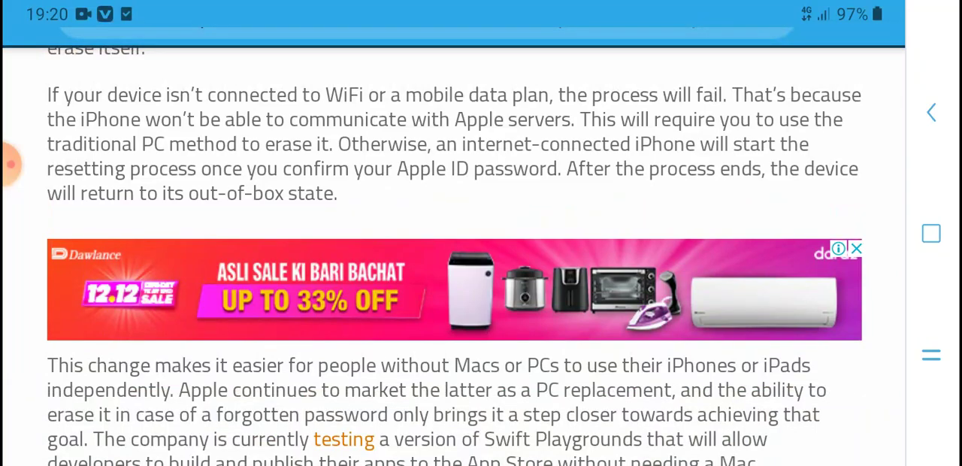
scroll(up, 3)
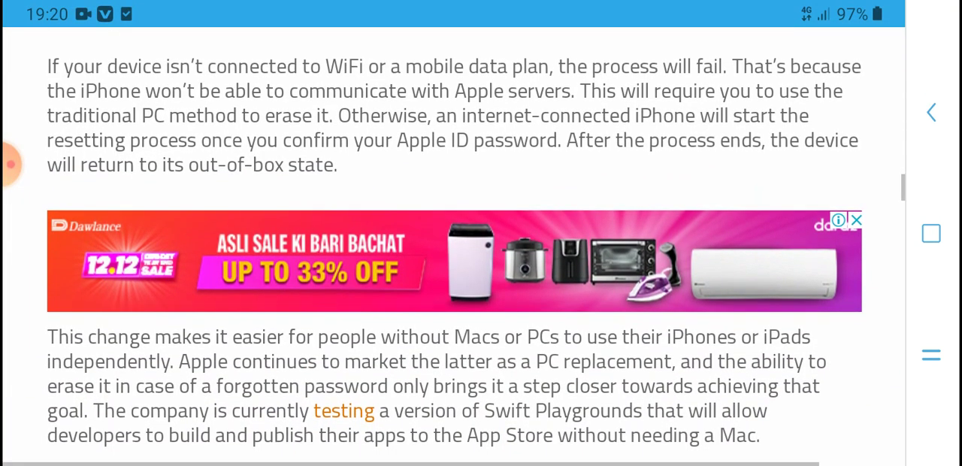
scroll(down, 3)
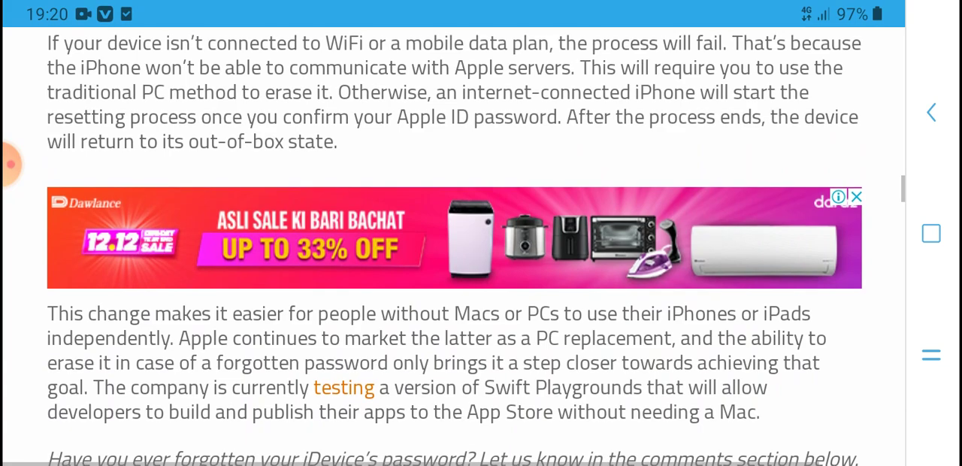
scroll(down, 3)
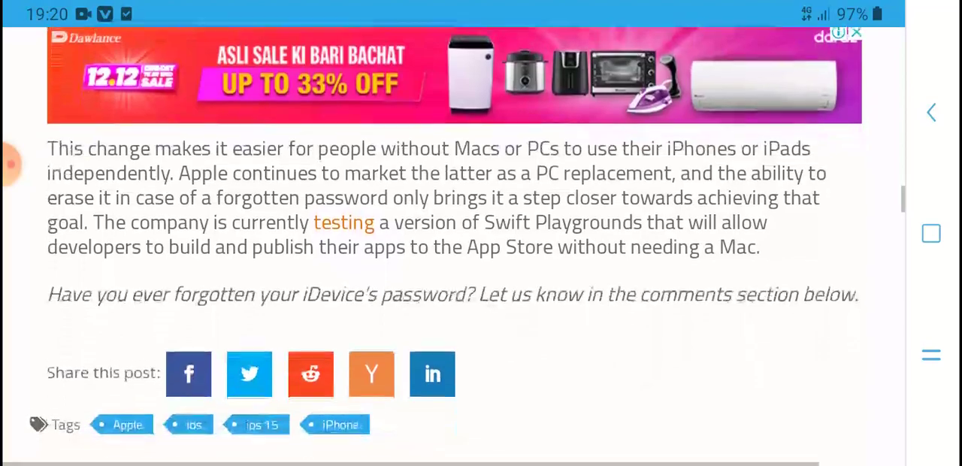
Scroll down past the About Author bio and Load Comments button.
scroll(down, 3)
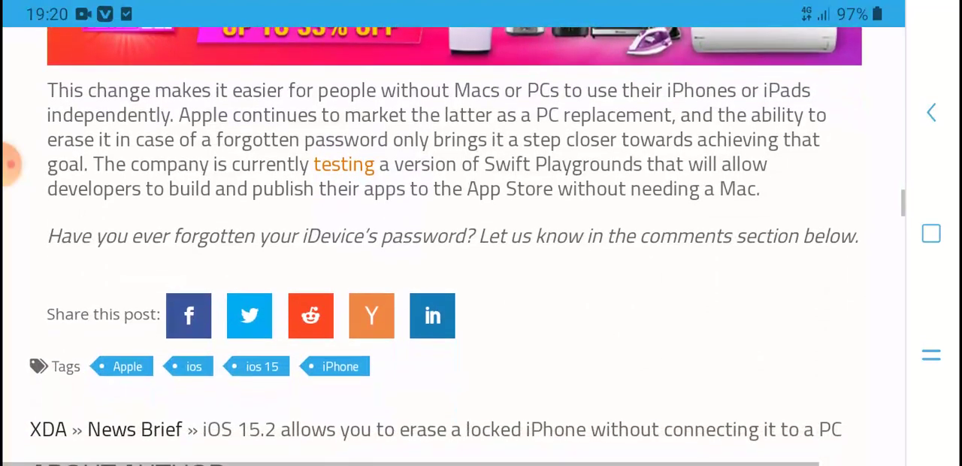
scroll(down, 3)
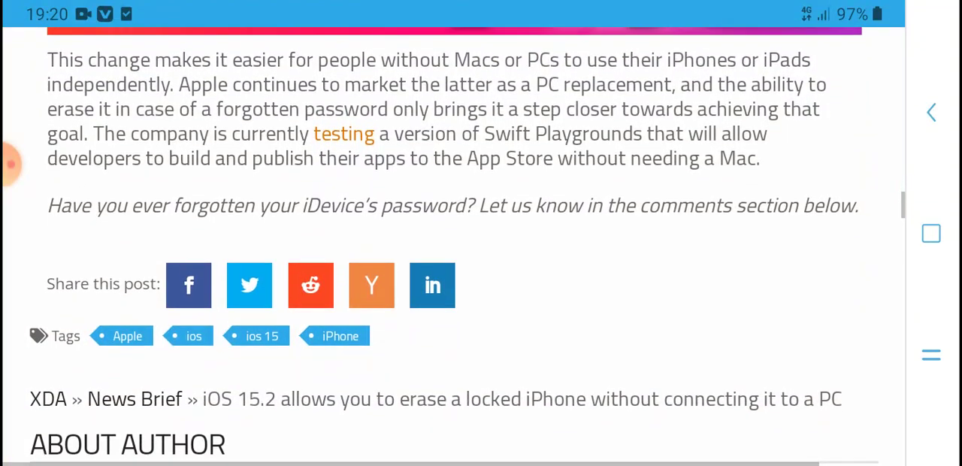
scroll(up, 3)
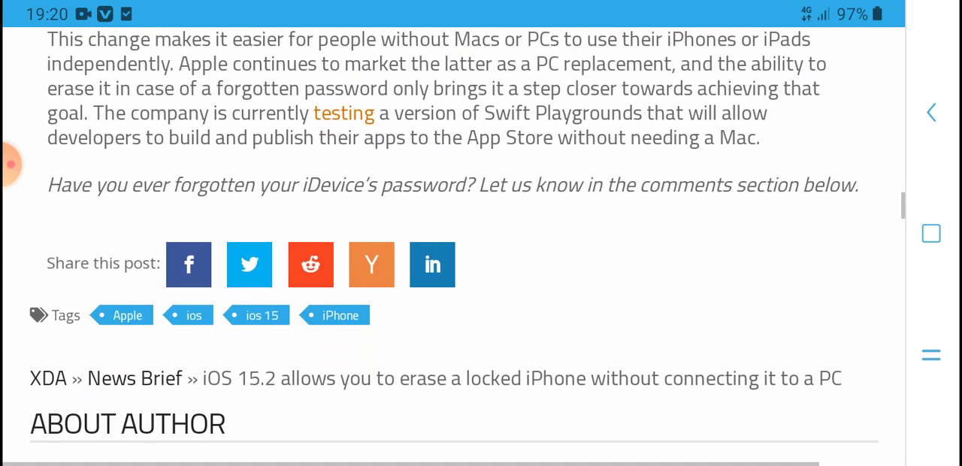
scroll(down, 3)
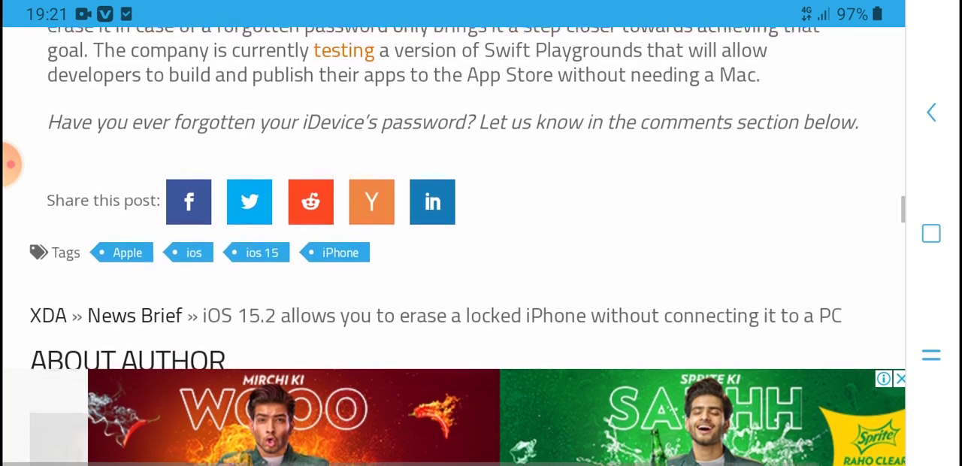
scroll(up, 3)
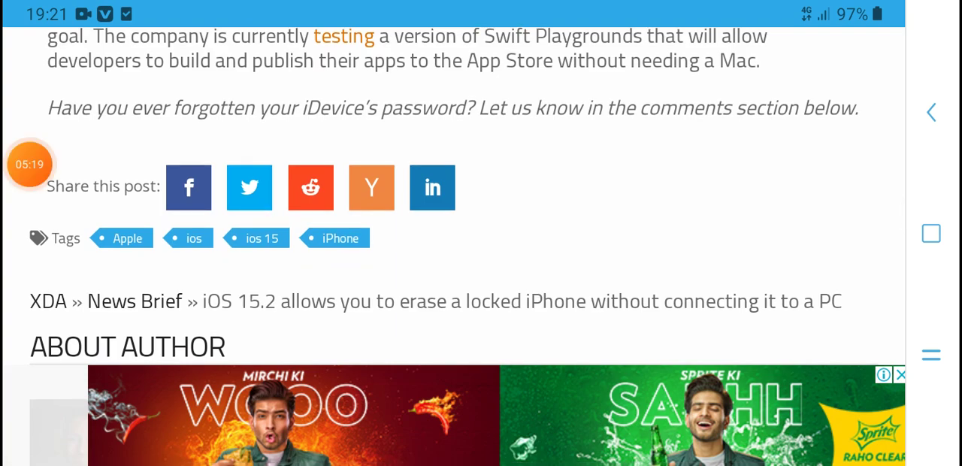
scroll(up, 3)
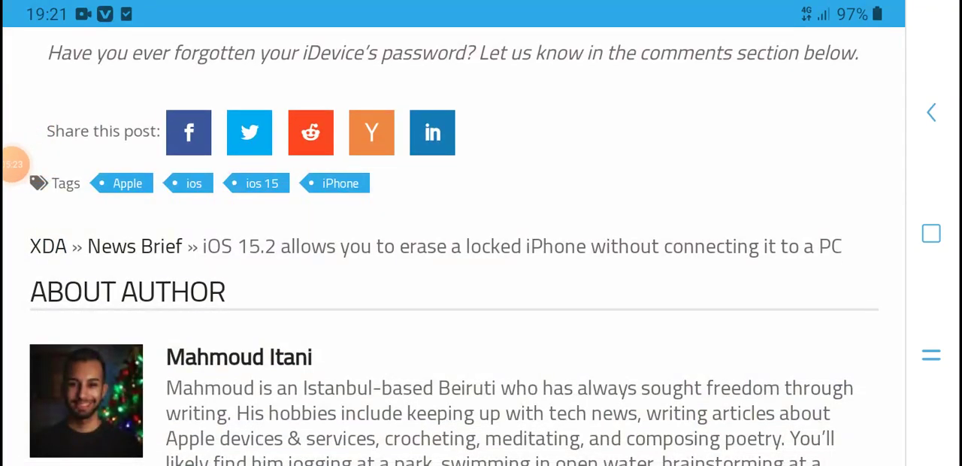
Scroll past the footer links to the Google Calendar video player.
scroll(down, 3)
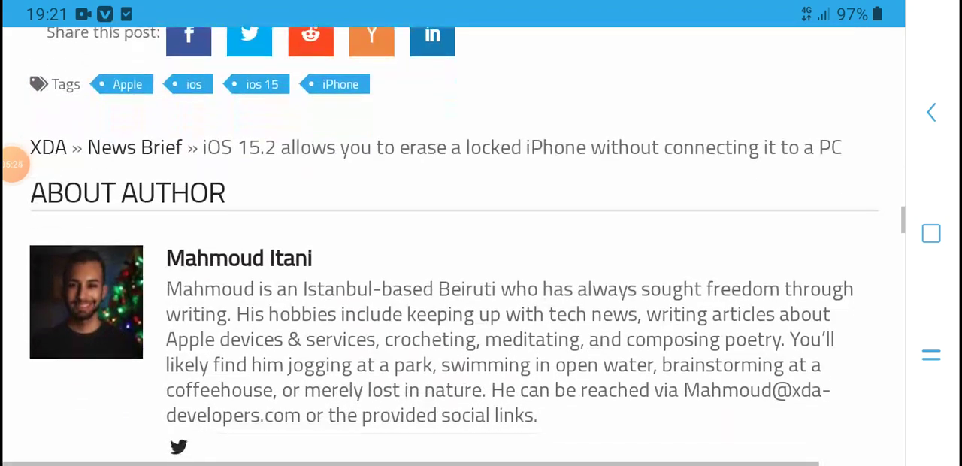
scroll(up, 3)
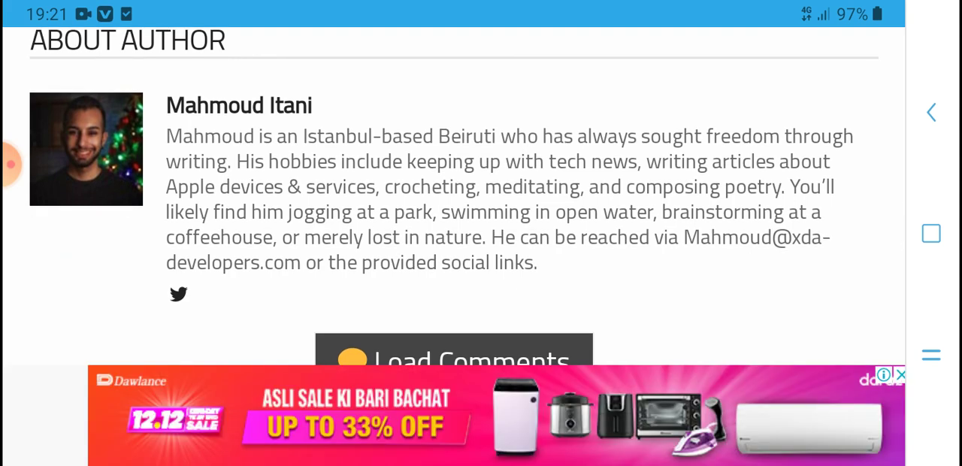
scroll(up, 3)
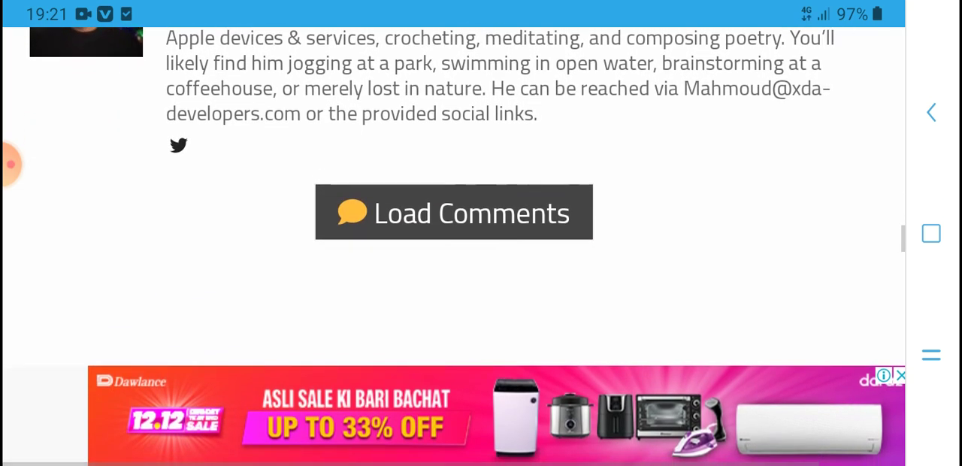
scroll(down, 3)
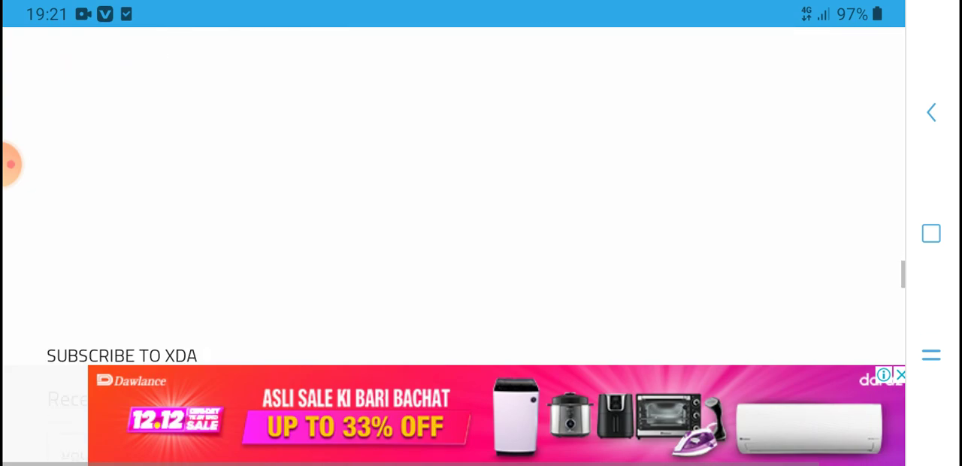
scroll(down, 3)
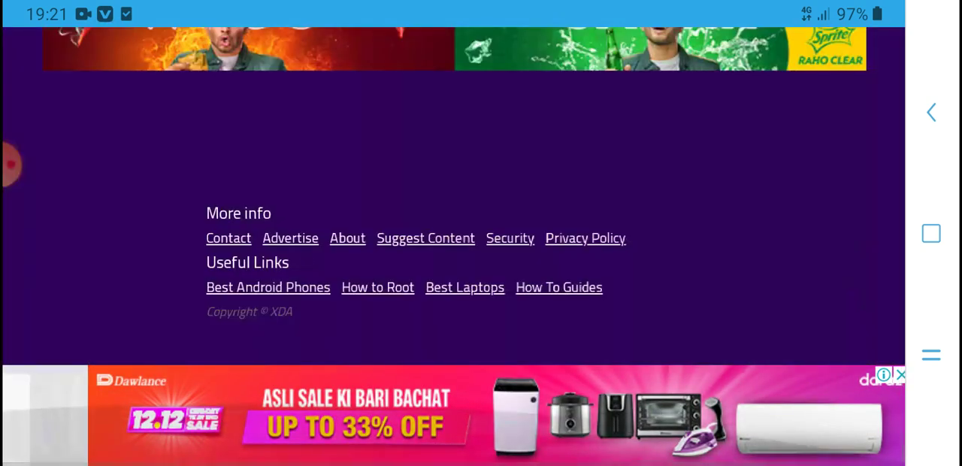
scroll(up, 3)
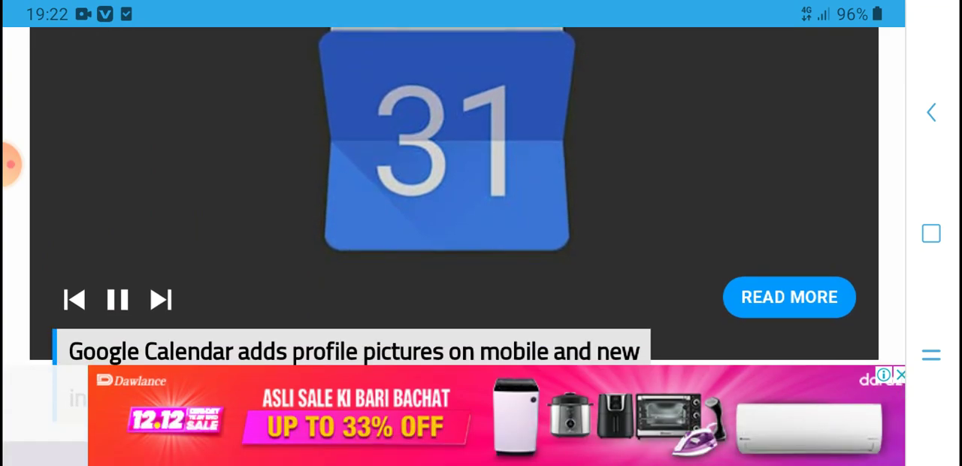
Jump back to the iOS 15.2 article start and scroll to its empty Disqus comments.
click(788, 297)
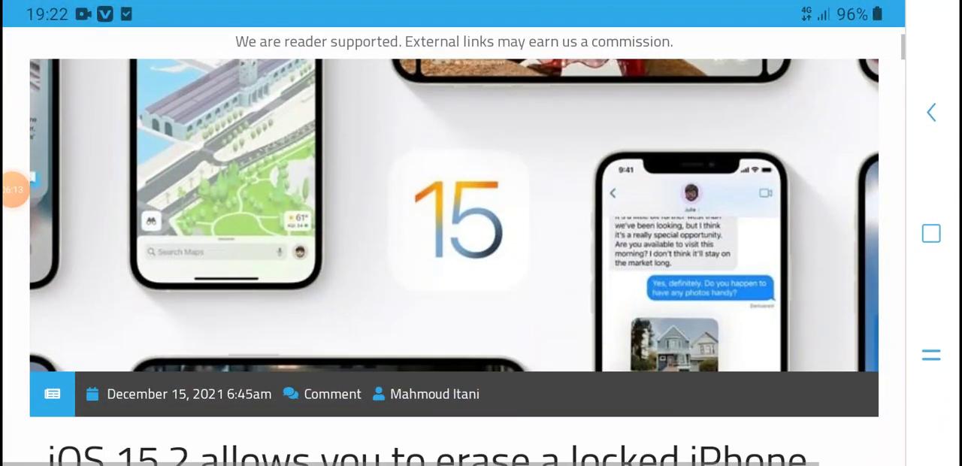
scroll(down, 3)
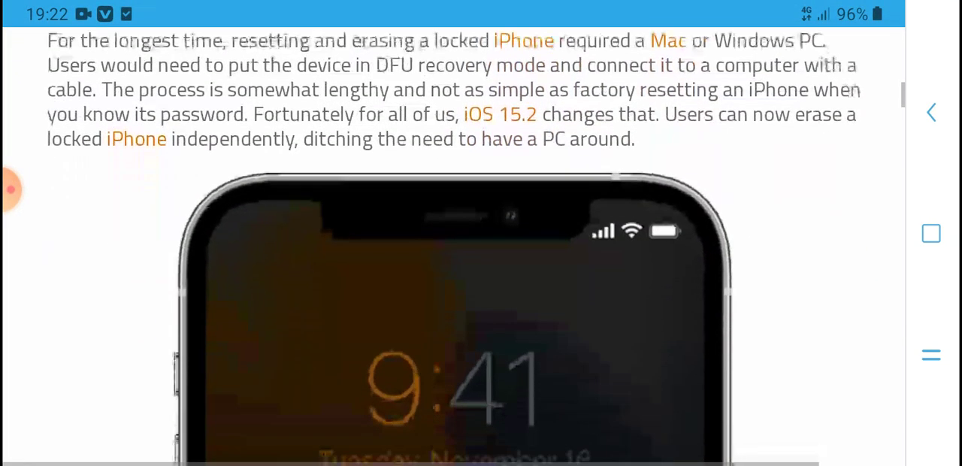
scroll(down, 3)
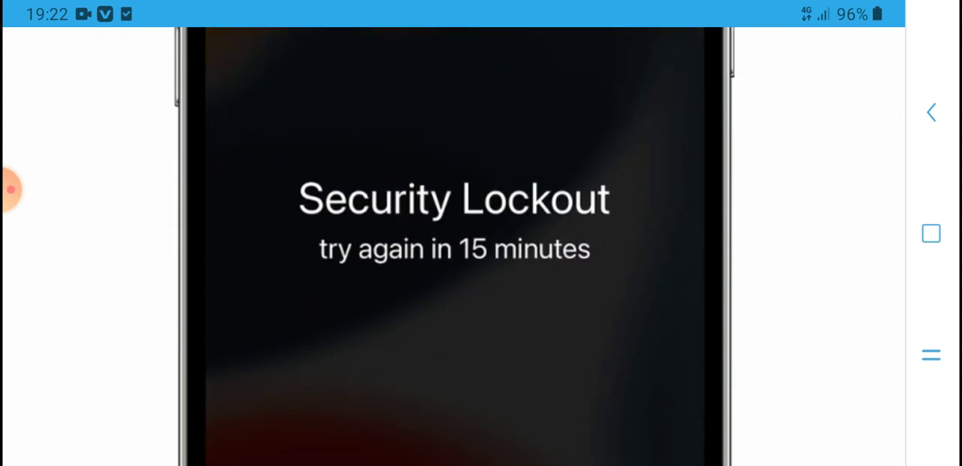
scroll(down, 3)
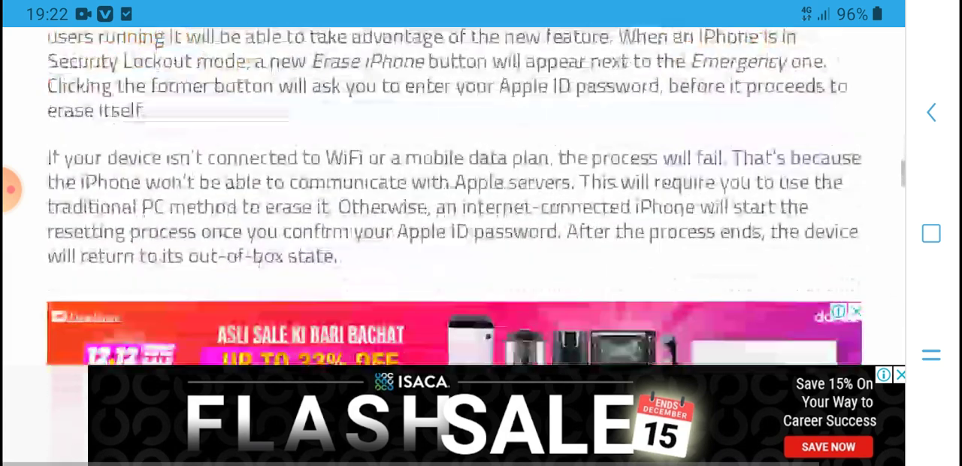
scroll(down, 3)
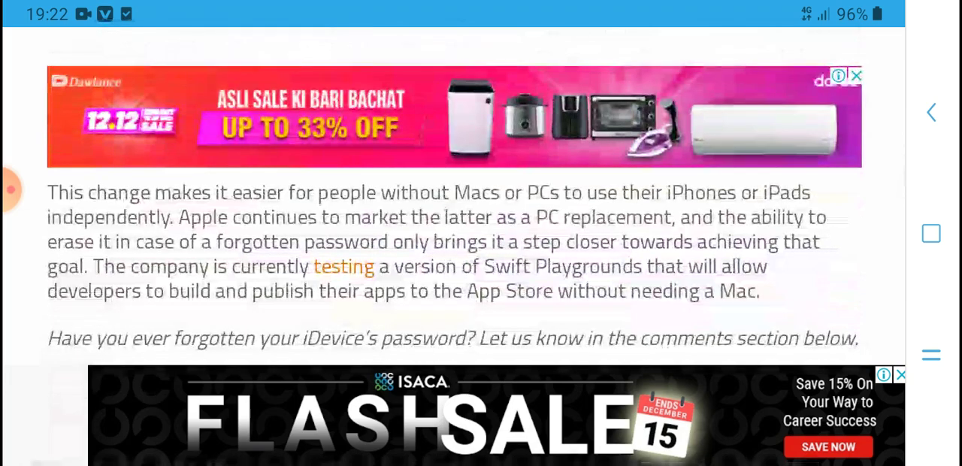
scroll(down, 3)
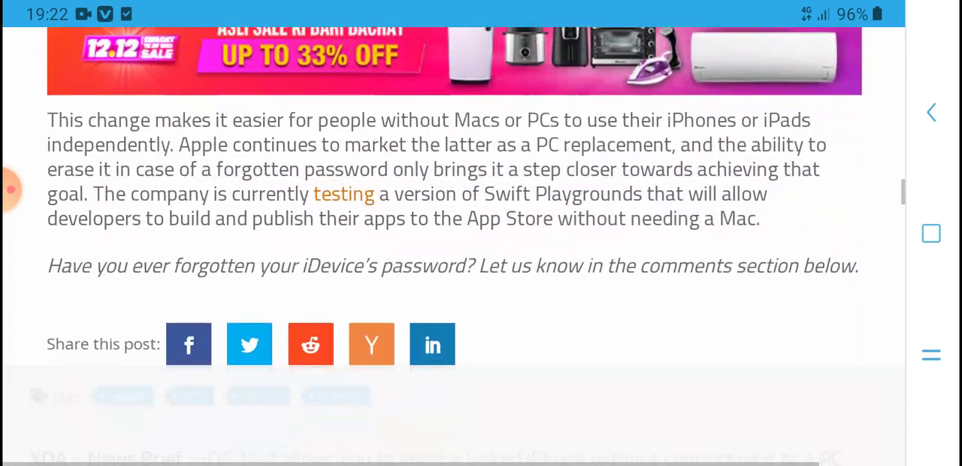
scroll(down, 3)
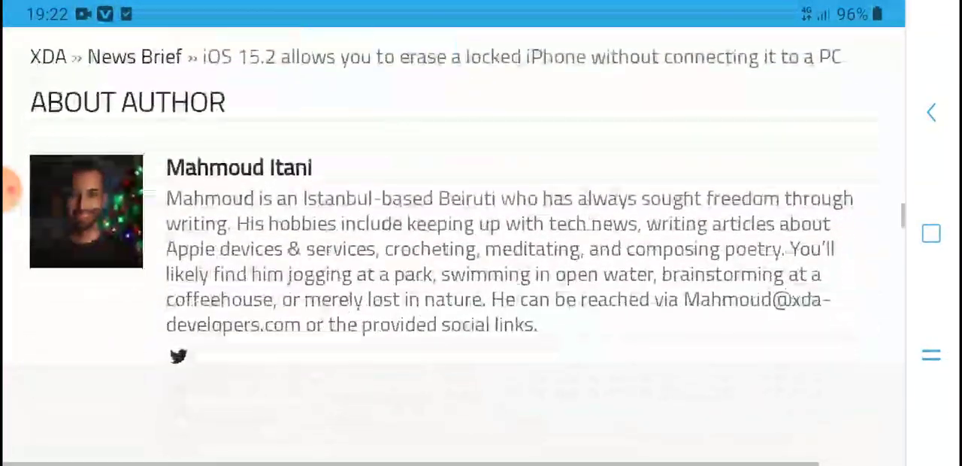
scroll(down, 3)
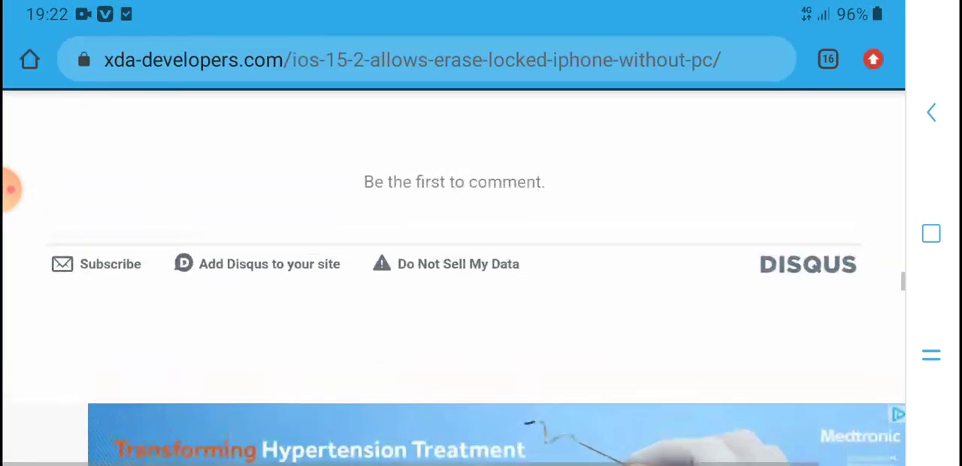
Scroll past the Disqus footer and Subscribe to XDA box to the Latest XDA News list.
scroll(up, 3)
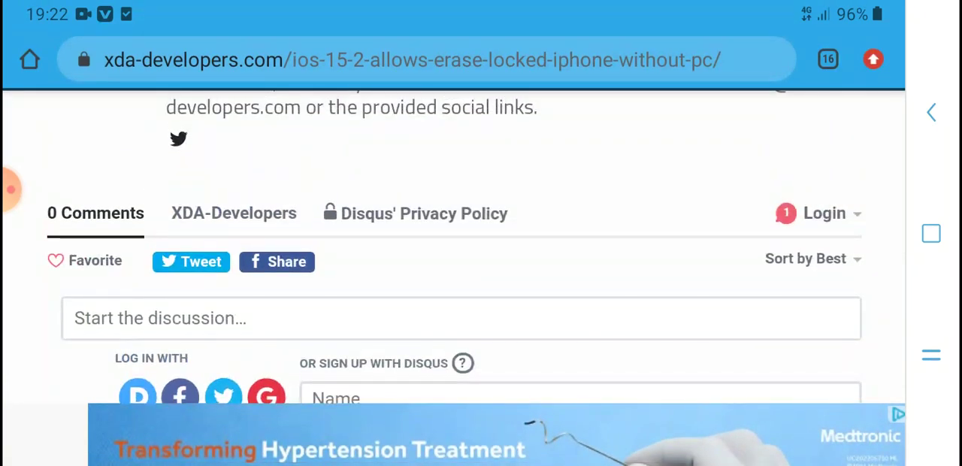
scroll(down, 3)
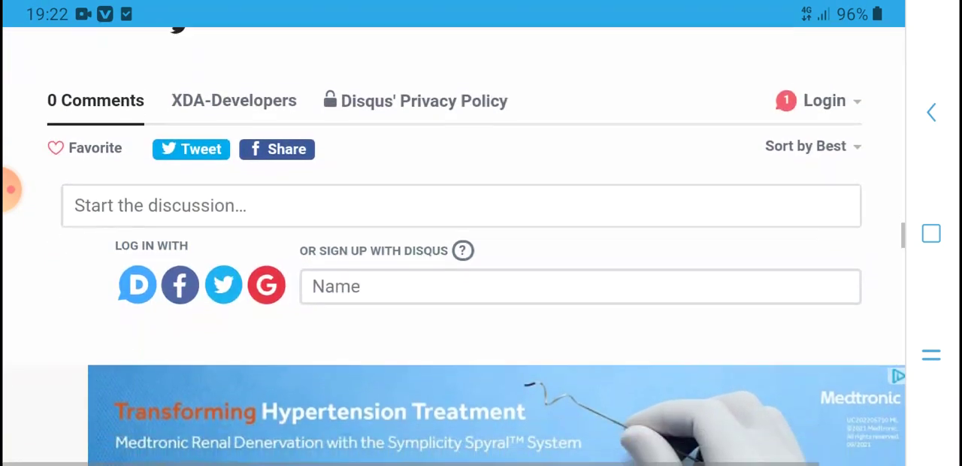
scroll(up, 3)
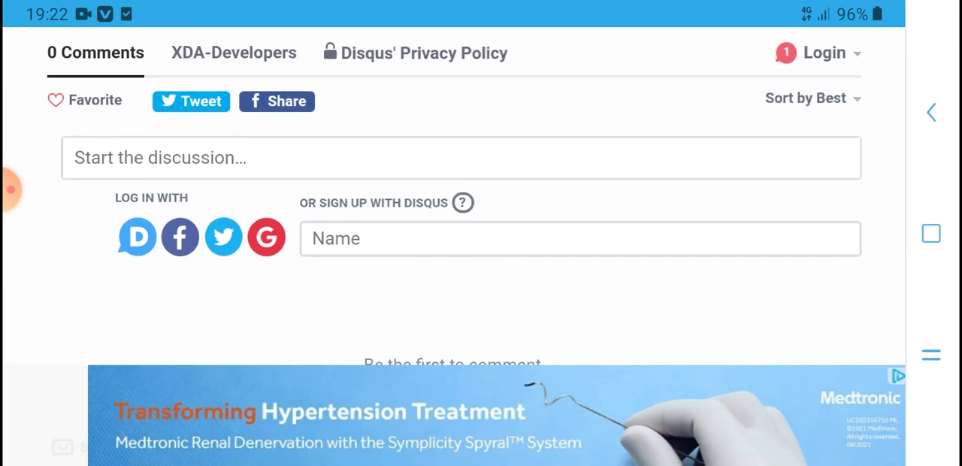
scroll(down, 3)
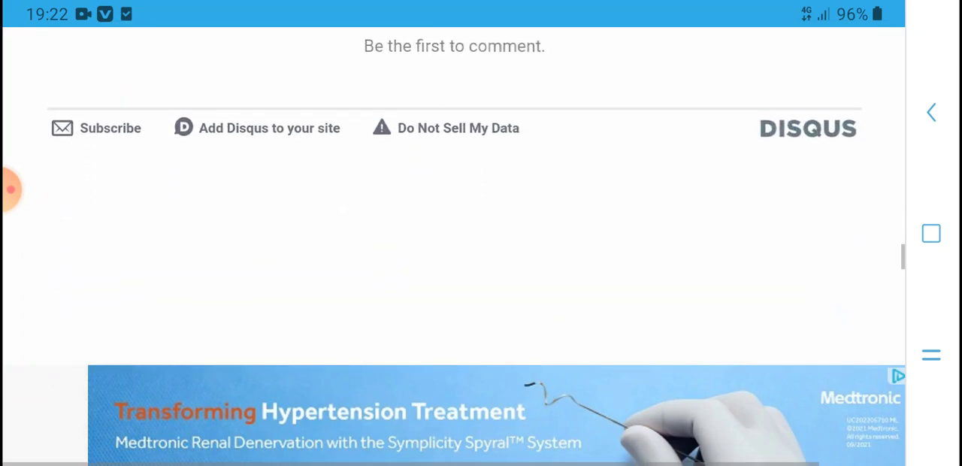
scroll(up, 3)
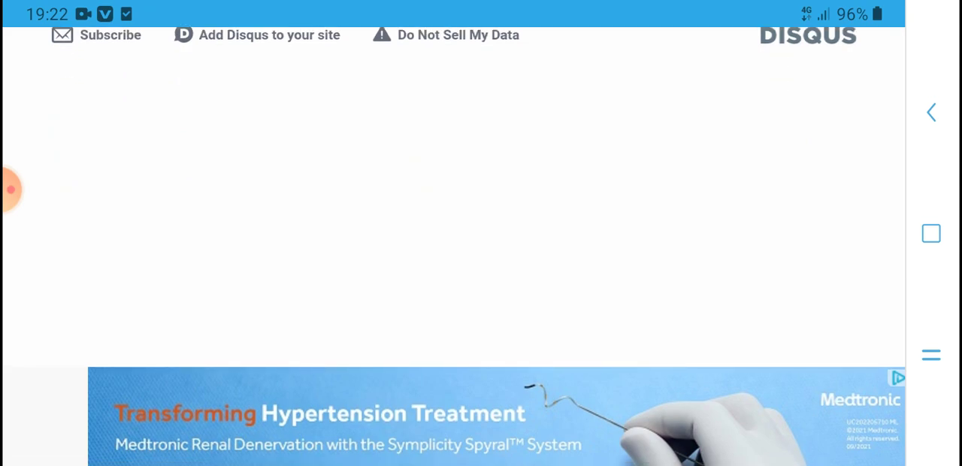
scroll(down, 3)
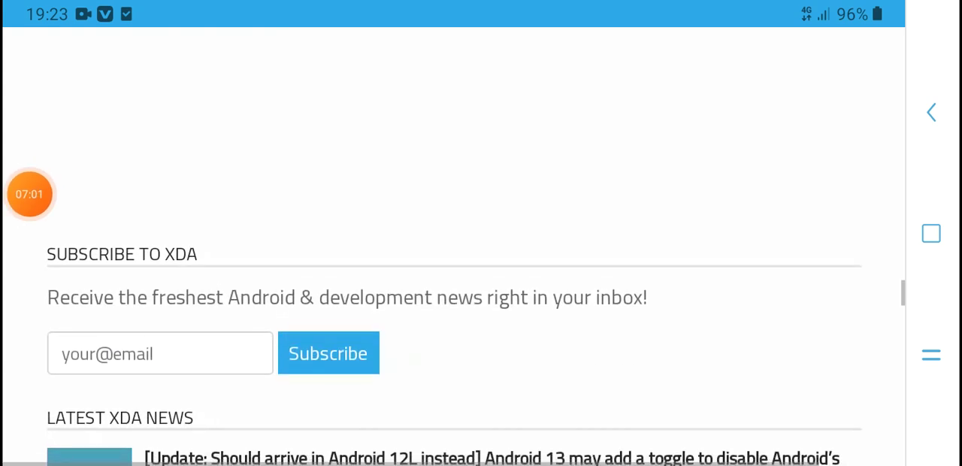
scroll(down, 3)
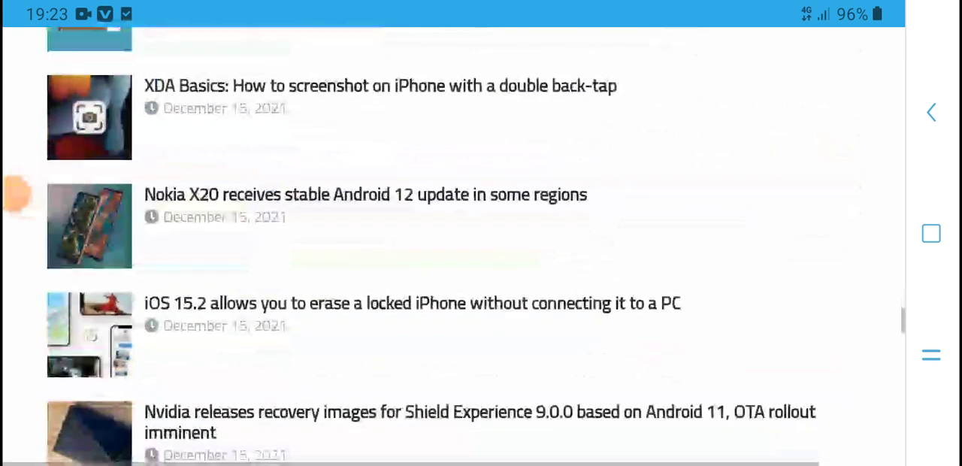
Scroll the page to the purple XDA footer with More info and Useful Links.
click(413, 303)
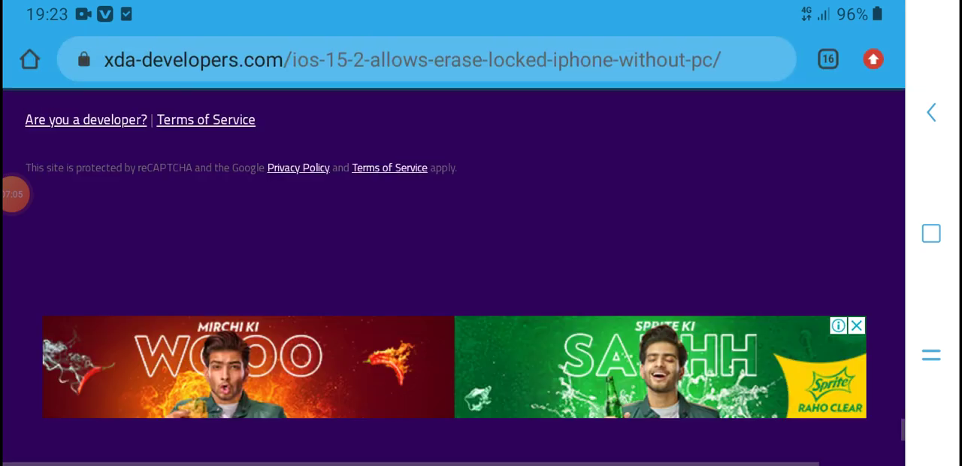
scroll(up, 3)
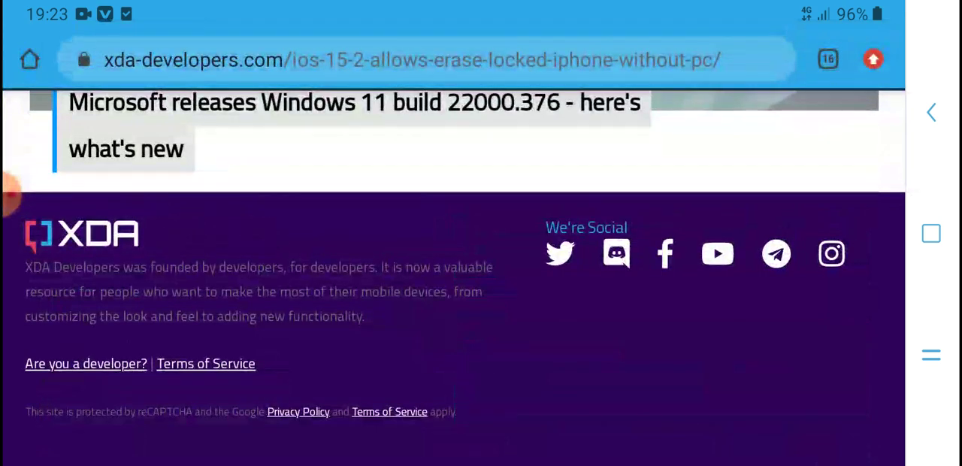
scroll(up, 3)
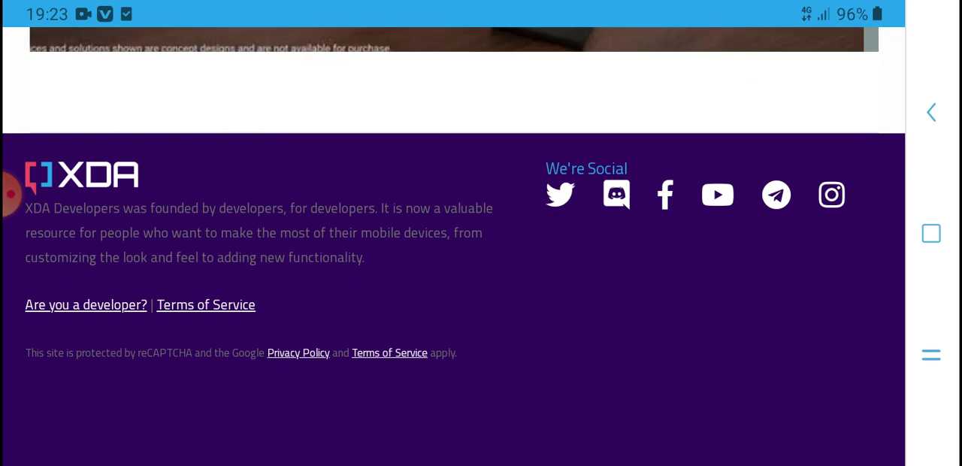
scroll(up, 3)
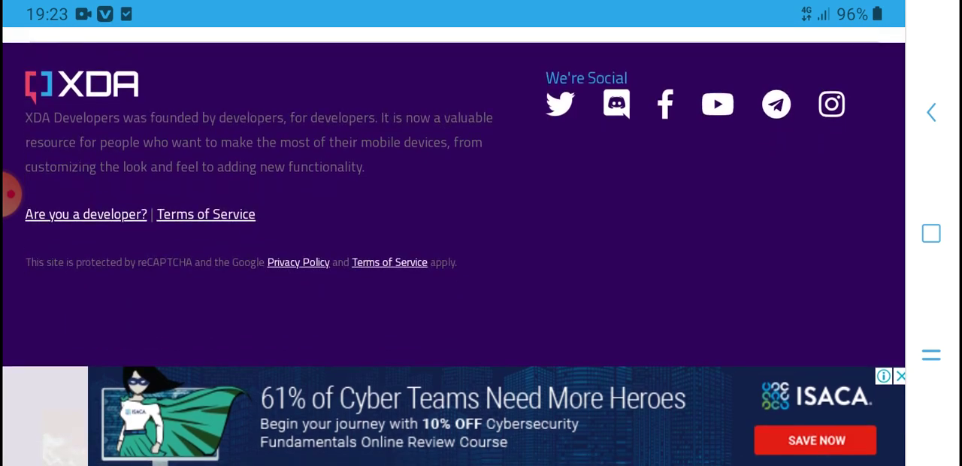
scroll(down, 3)
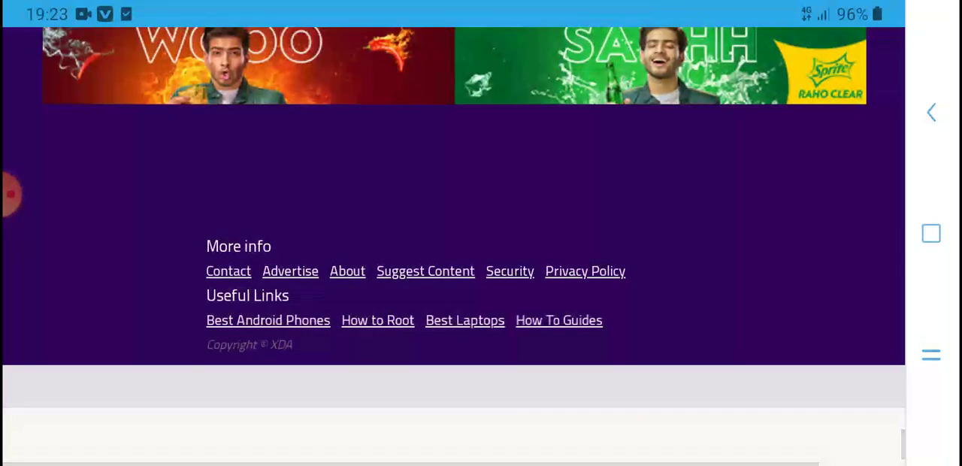
scroll(up, 3)
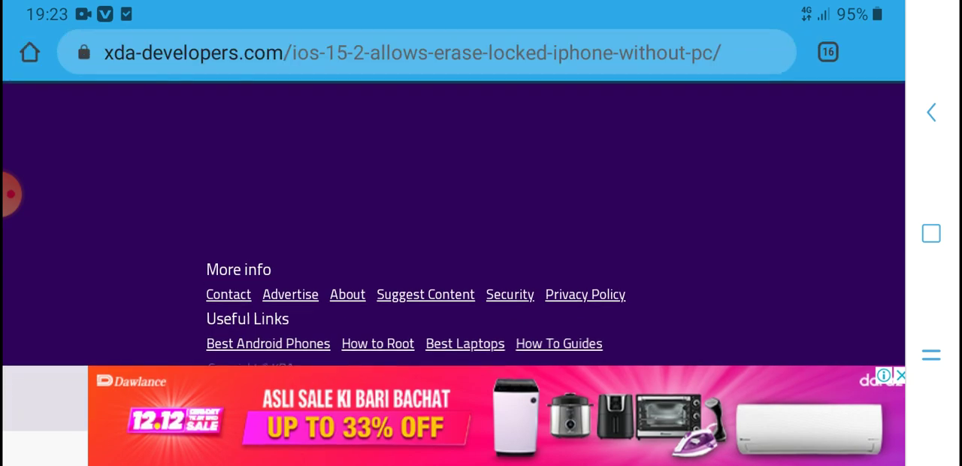
Scroll up from the footer to the iOS 15.2 article headline.
scroll(up, 3)
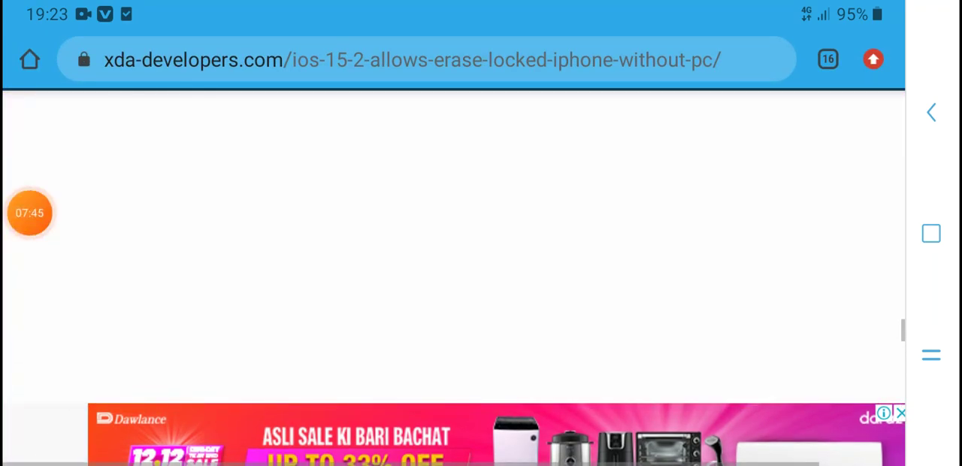
scroll(up, 3)
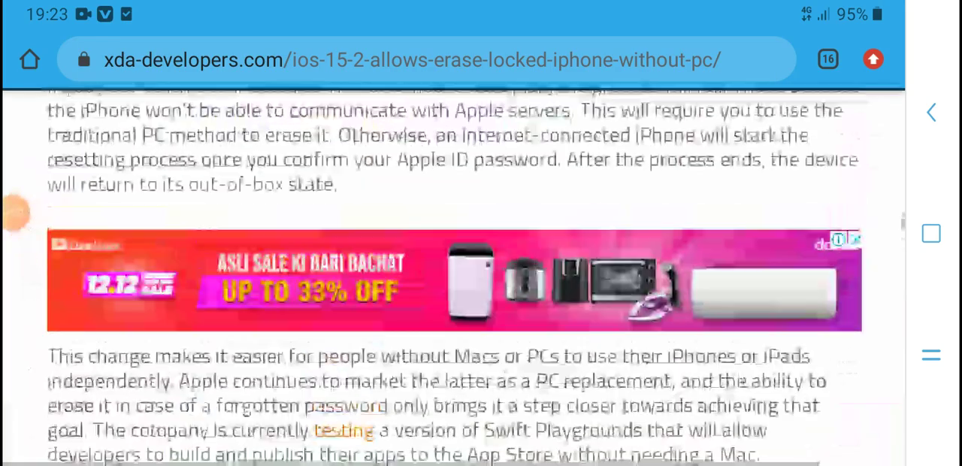
scroll(up, 3)
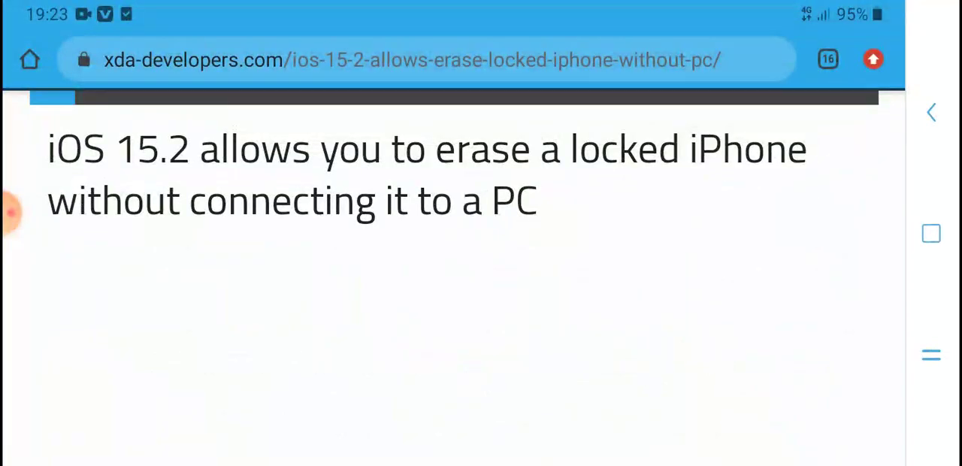
scroll(up, 3)
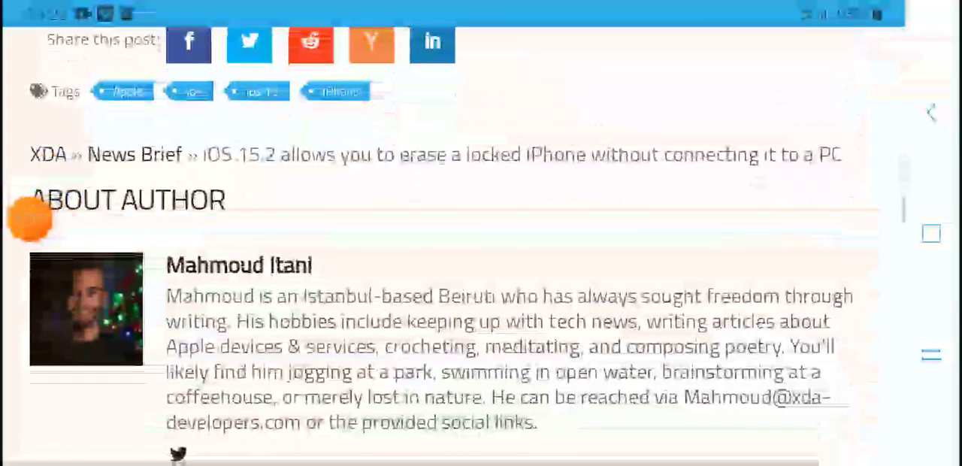
Scroll back down to the Latest XDA News Top Articles carousel showing a smartwatch card.
scroll(down, 3)
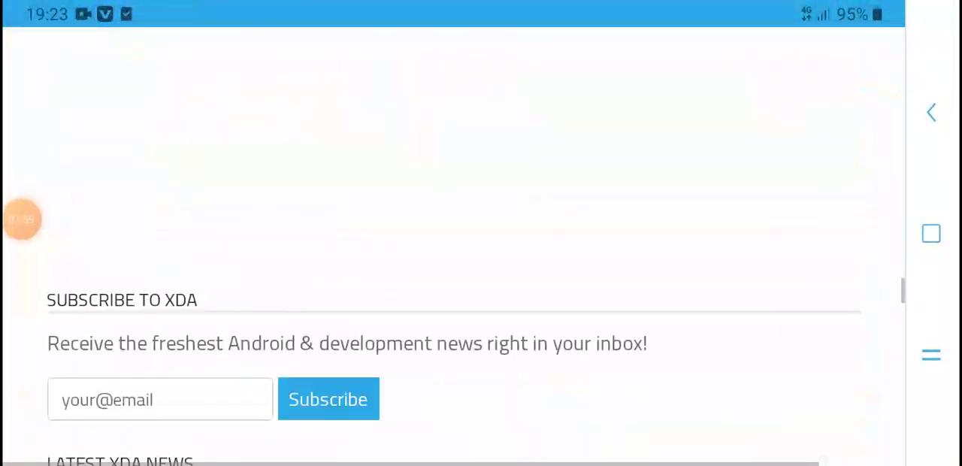
scroll(down, 3)
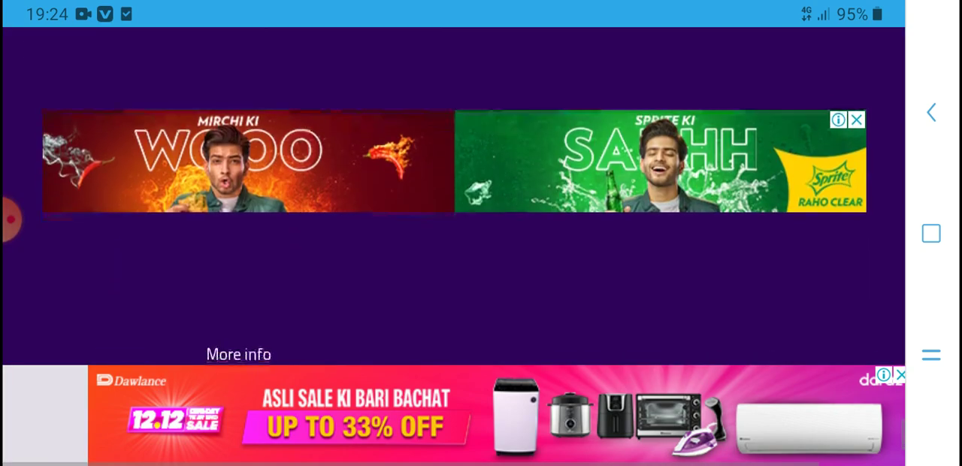
scroll(down, 3)
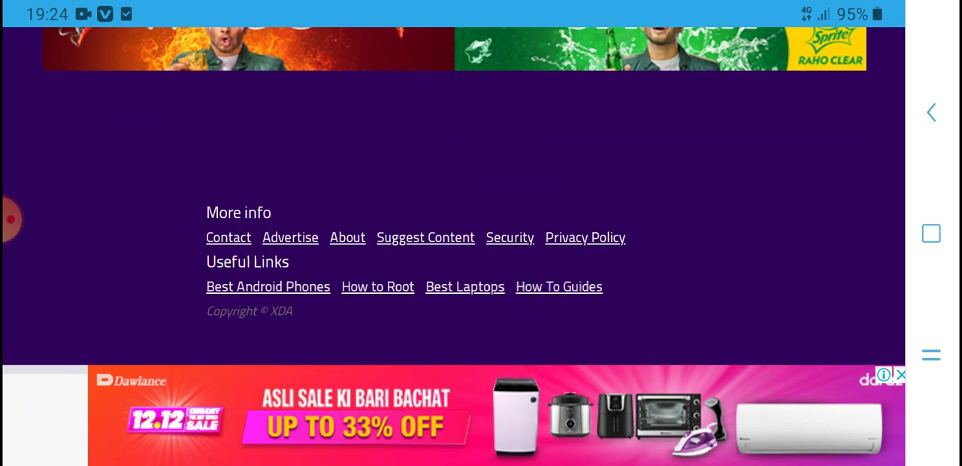
scroll(down, 3)
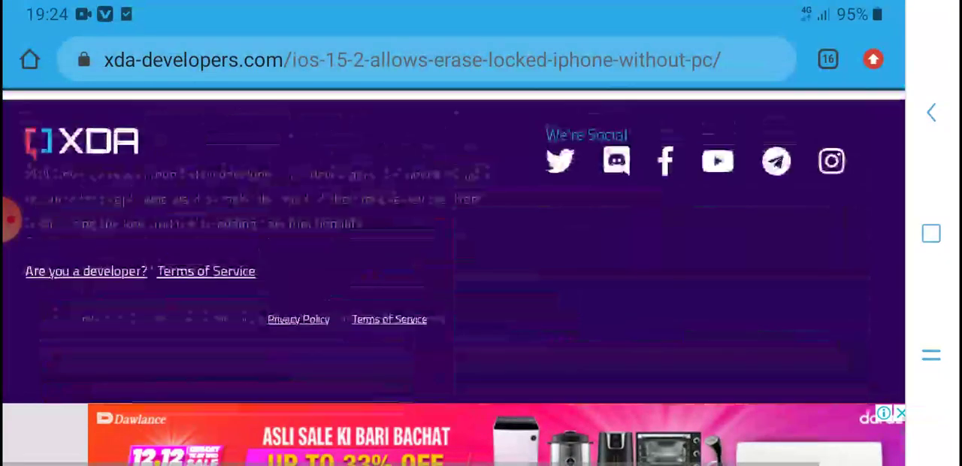
scroll(up, 3)
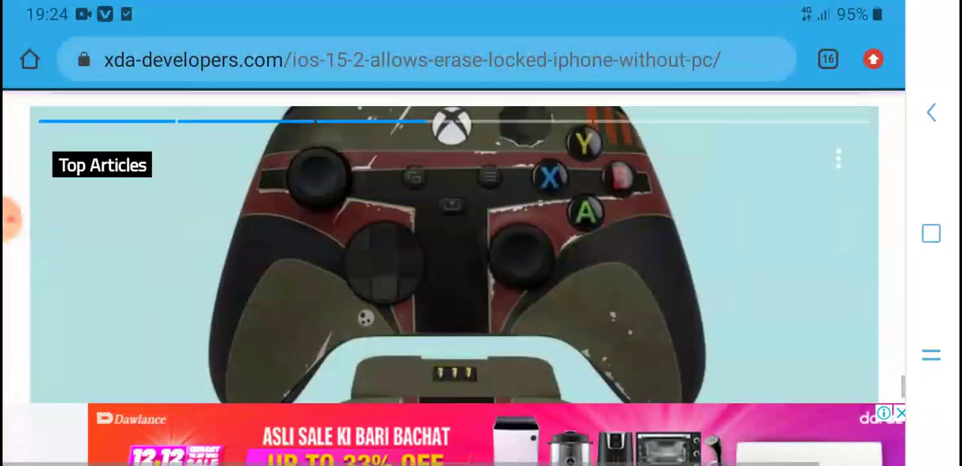
scroll(up, 3)
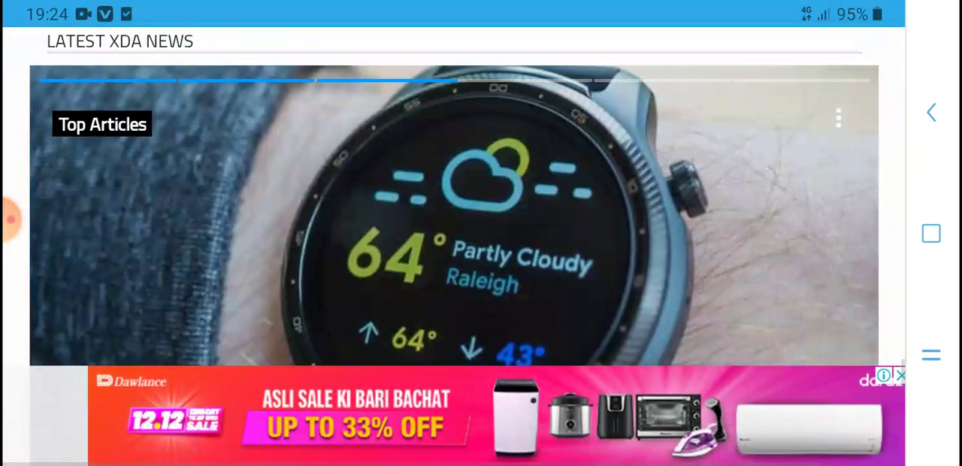